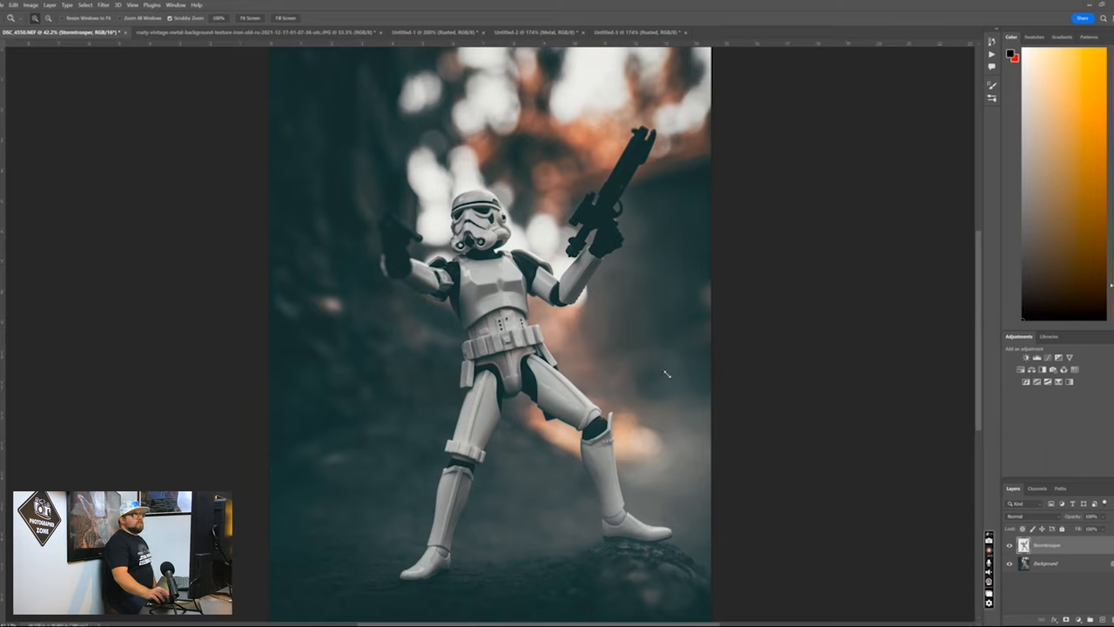
pyautogui.moveTo(744, 369)
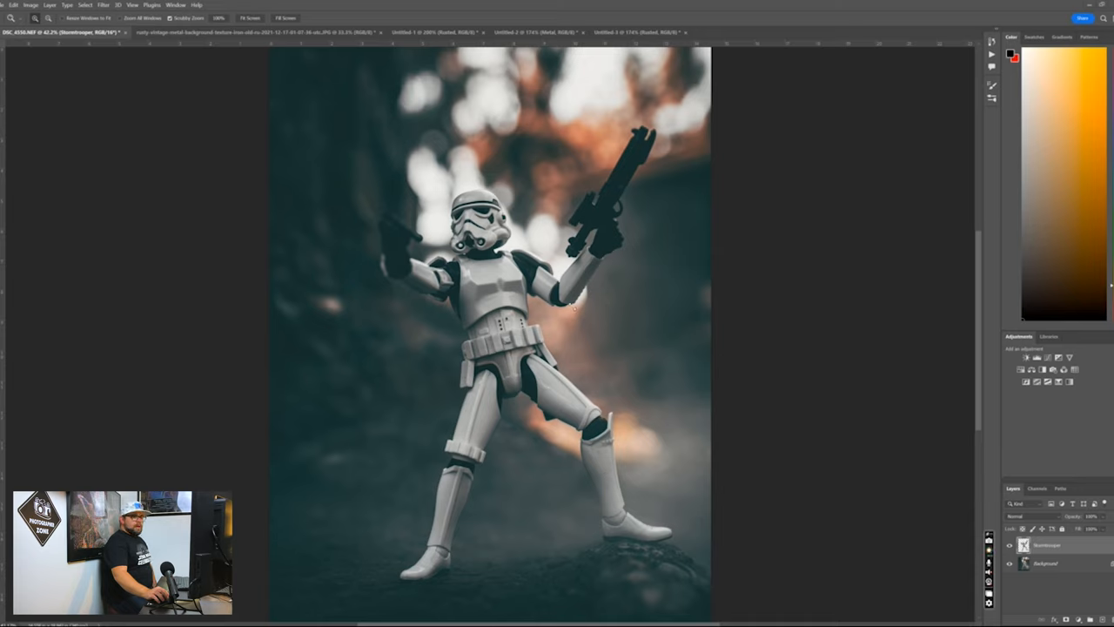
pyautogui.moveTo(355, 163)
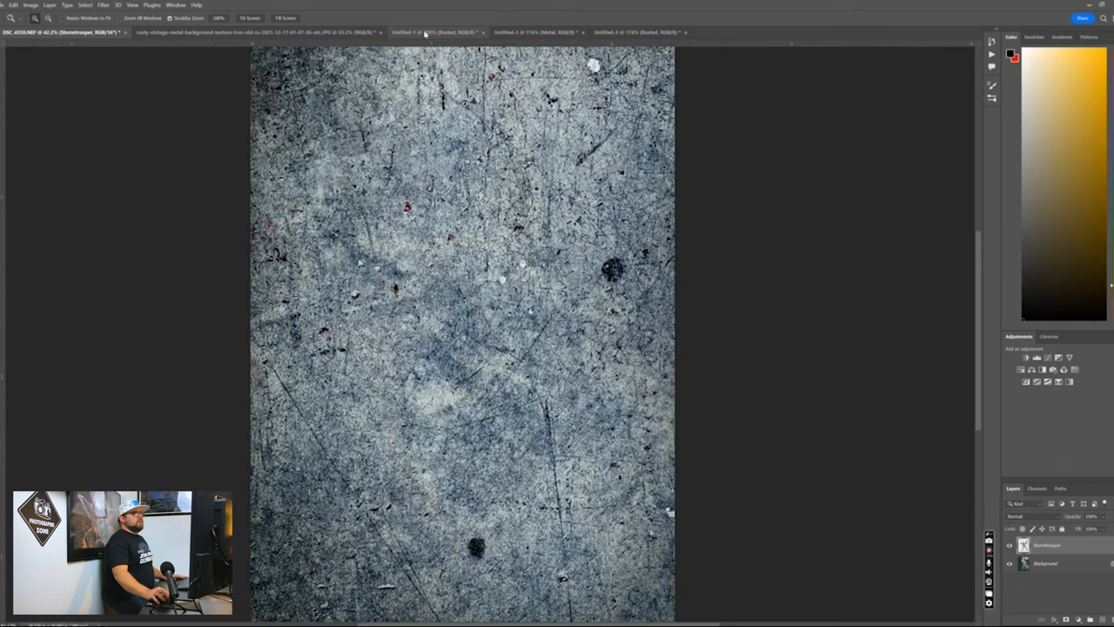
# Flip between the scratched metal, rust and blue grunge texture documents, ending on the grunge one
pyautogui.click(531, 31)
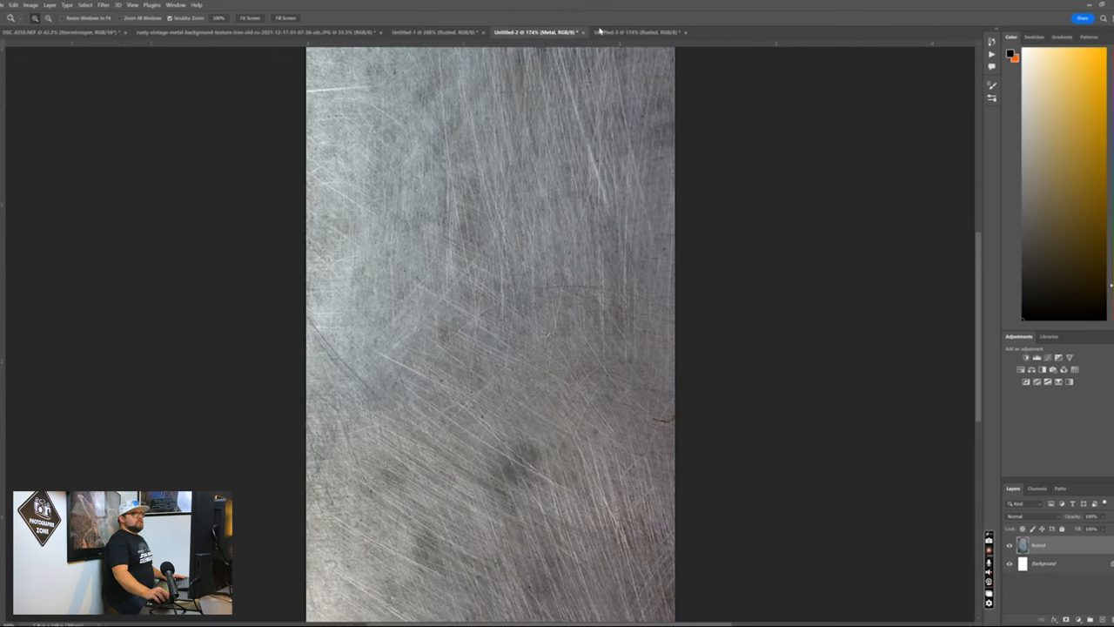
pyautogui.click(427, 32)
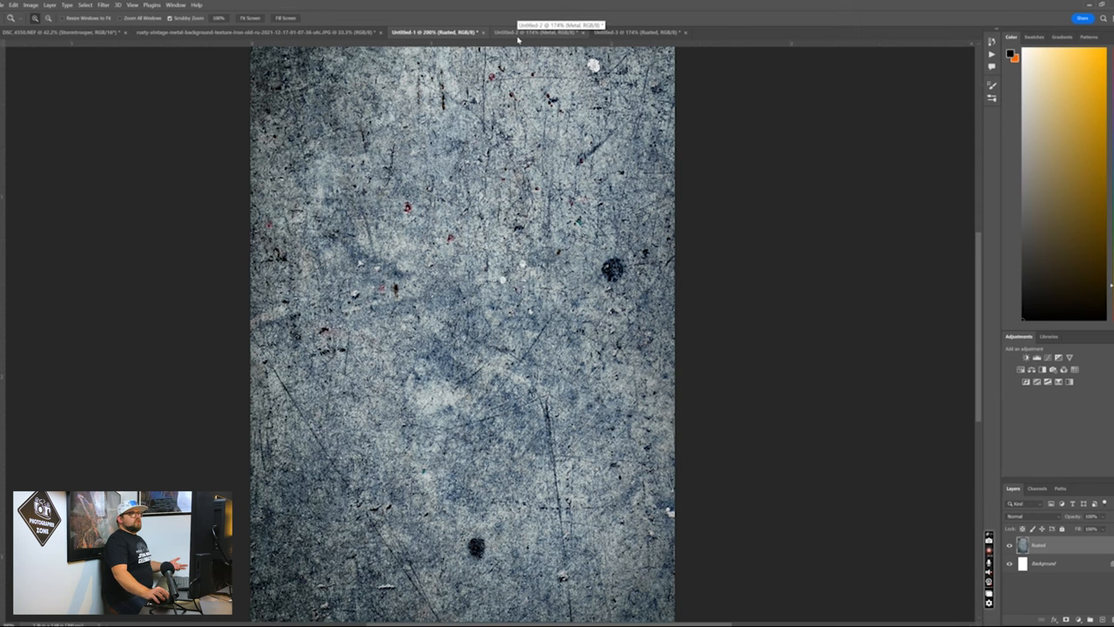
pyautogui.click(644, 31)
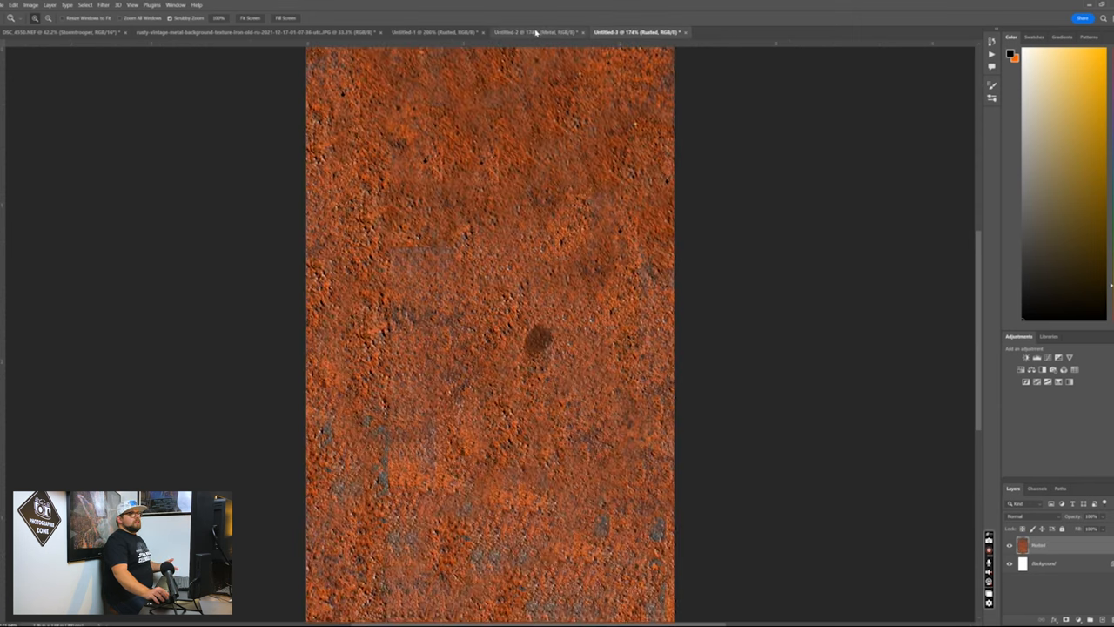
pyautogui.click(439, 32)
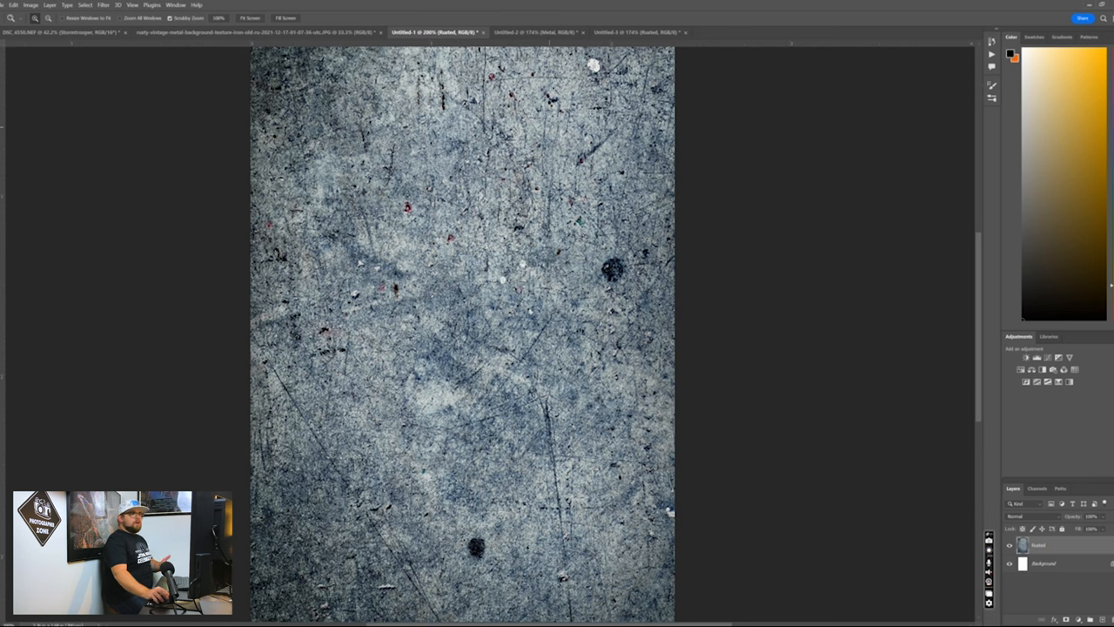
pyautogui.click(635, 28)
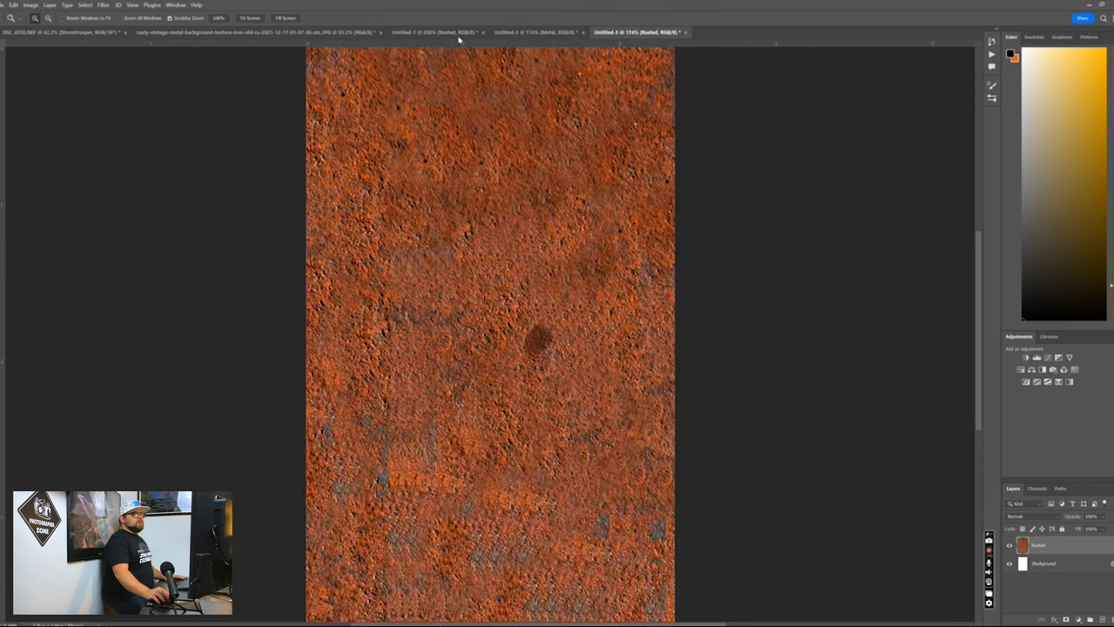
pyautogui.click(426, 32)
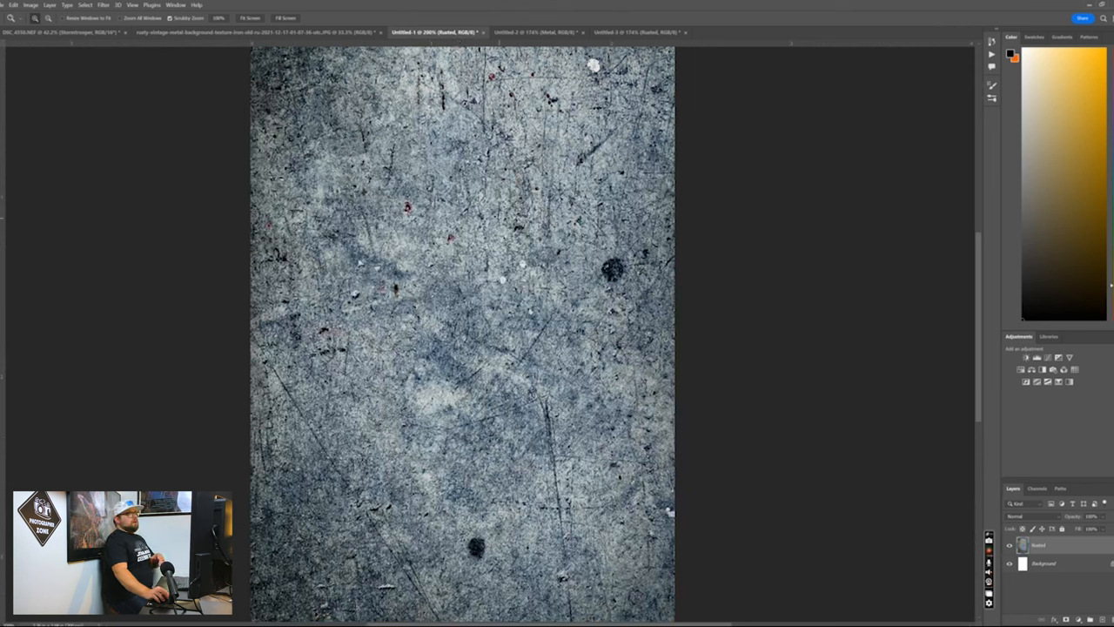
pyautogui.moveTo(236, 94)
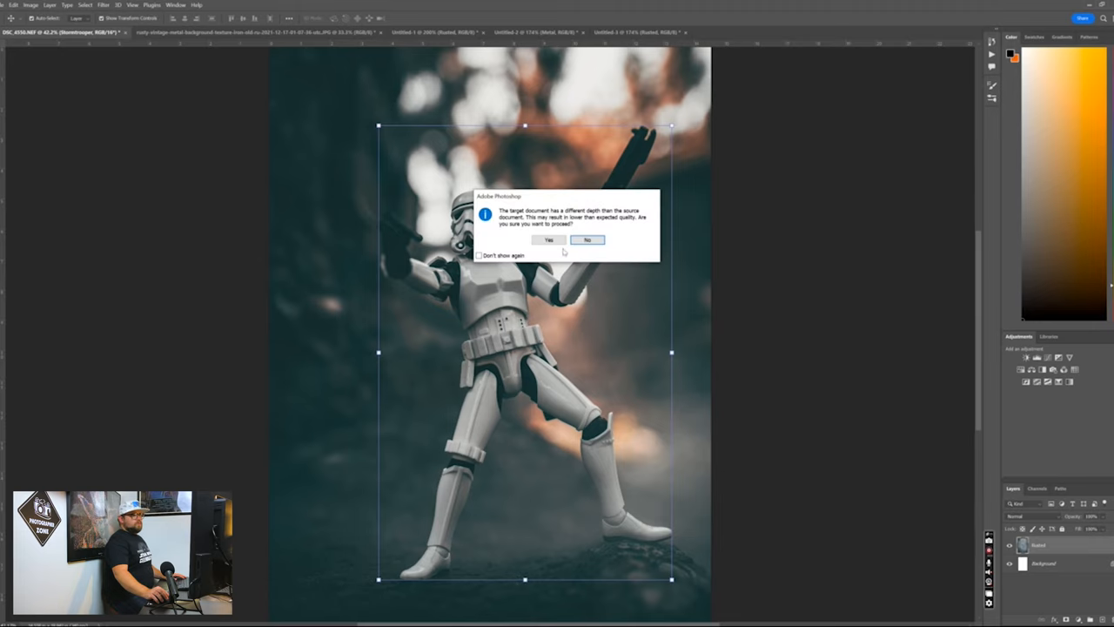
# Accept the depth warning, set a blending mode, and Free Transform the grunge layer to cover the trooper
pyautogui.click(547, 240)
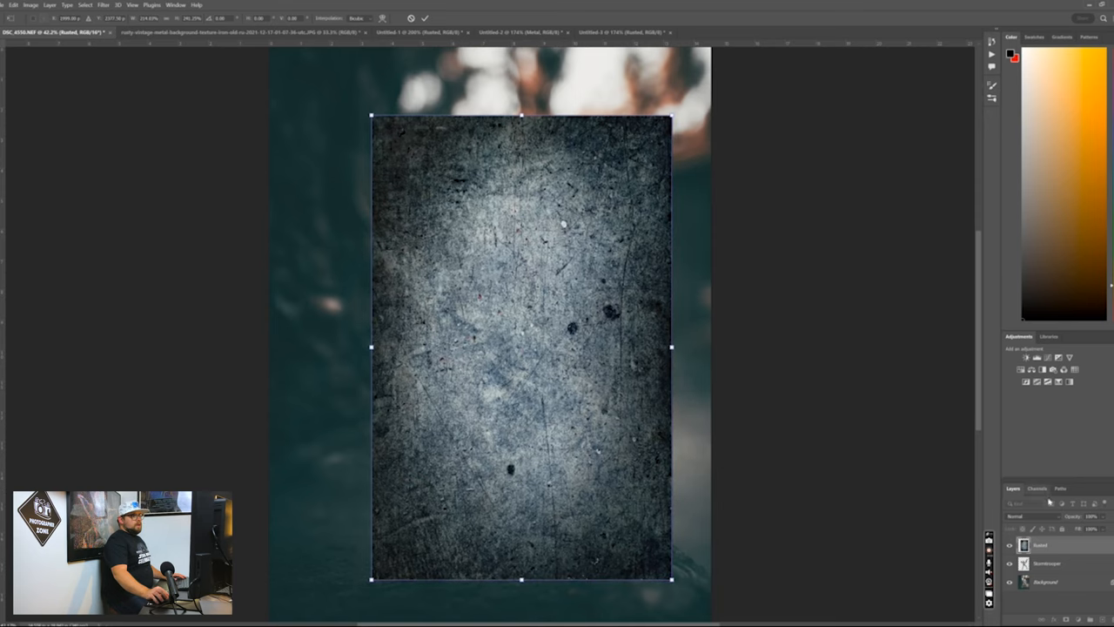
pyautogui.click(1023, 512)
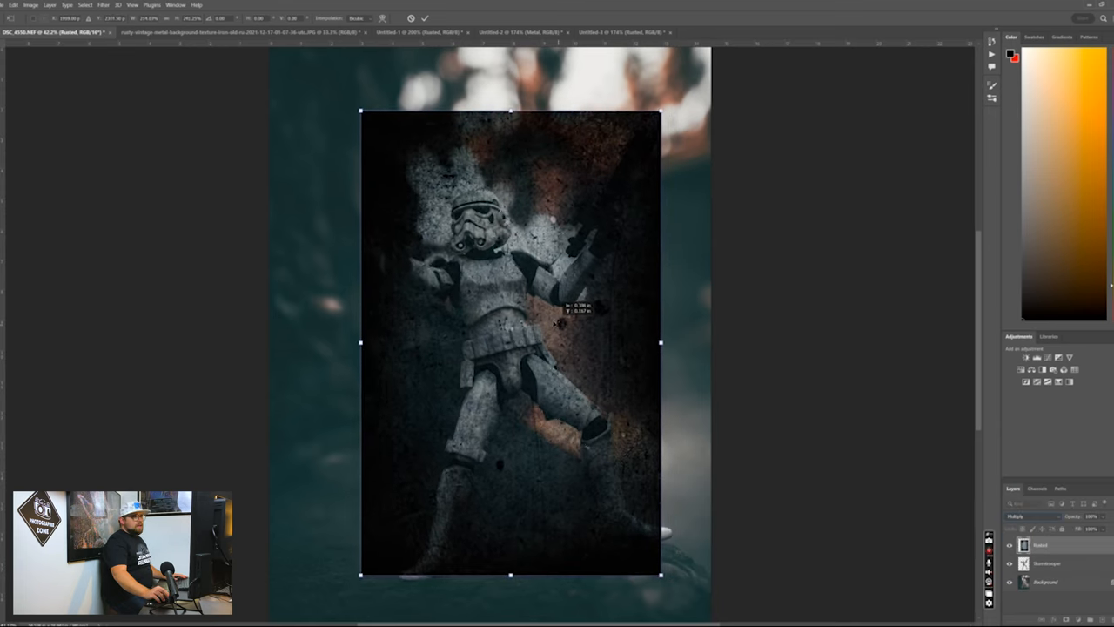
pyautogui.moveTo(510, 342); pyautogui.dragTo(520, 342)
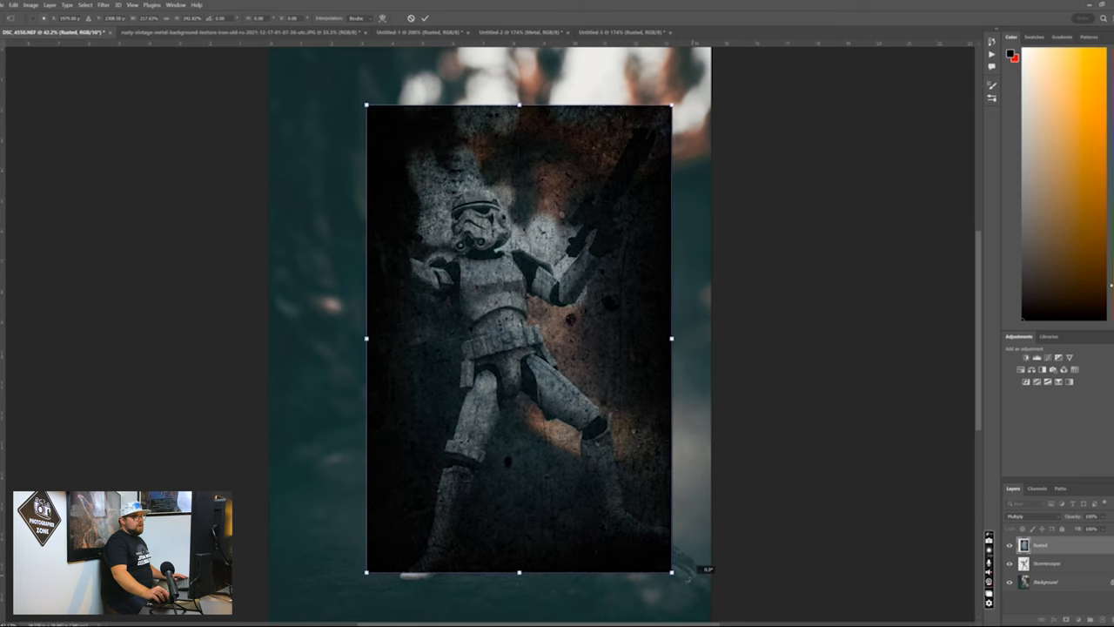
pyautogui.moveTo(670, 104); pyautogui.dragTo(657, 100)
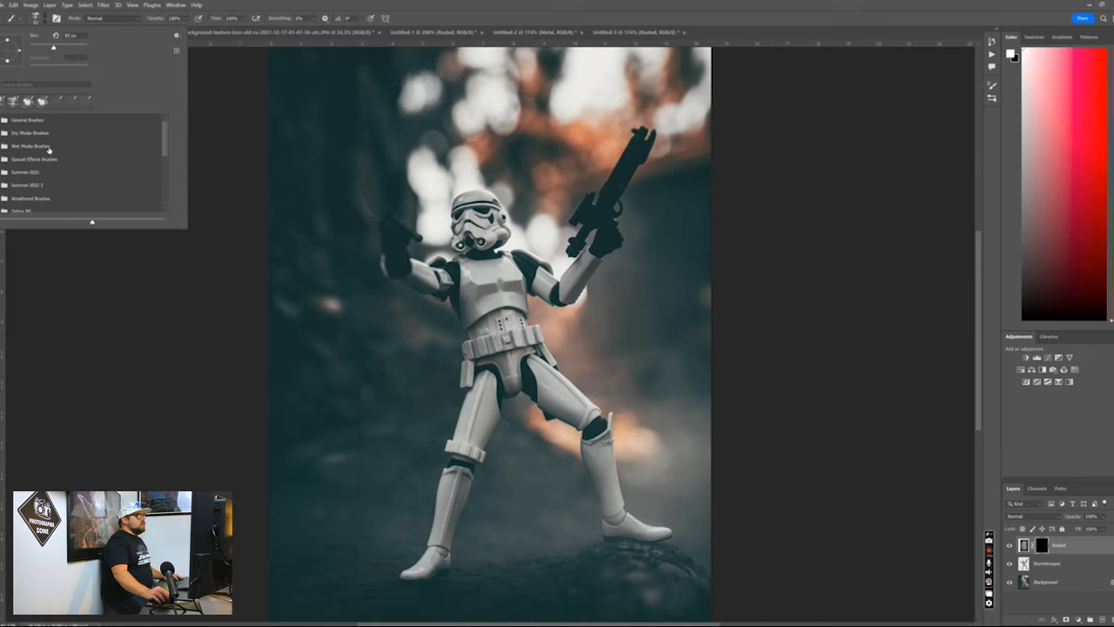
# Choose a weathering brush from the weather brushes folder in the Brush Preset picker
pyautogui.click(9, 118)
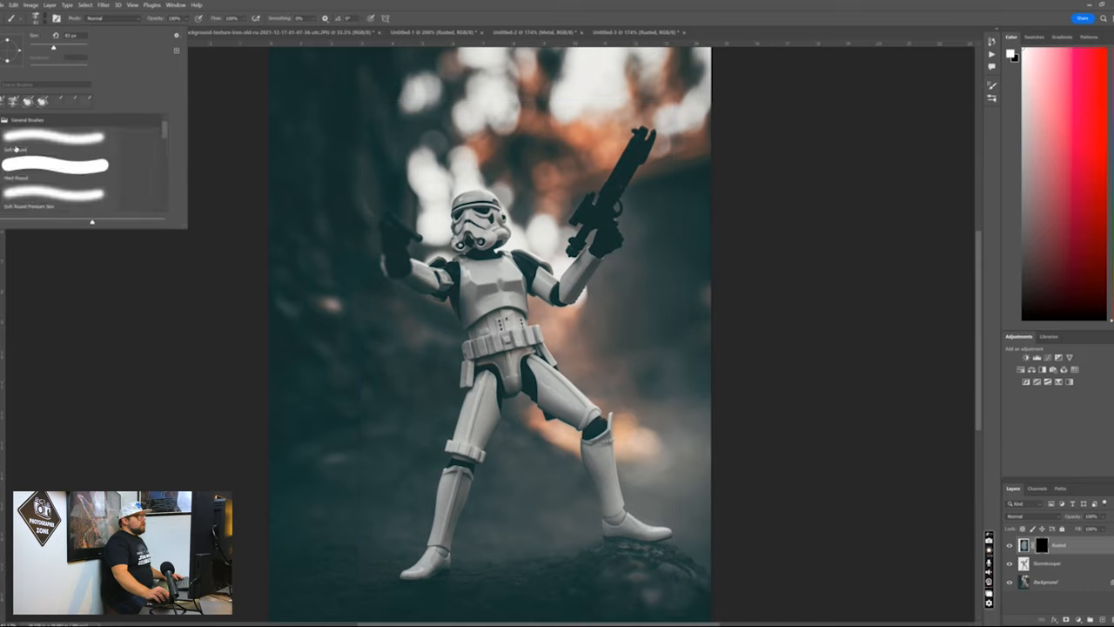
pyautogui.click(66, 172)
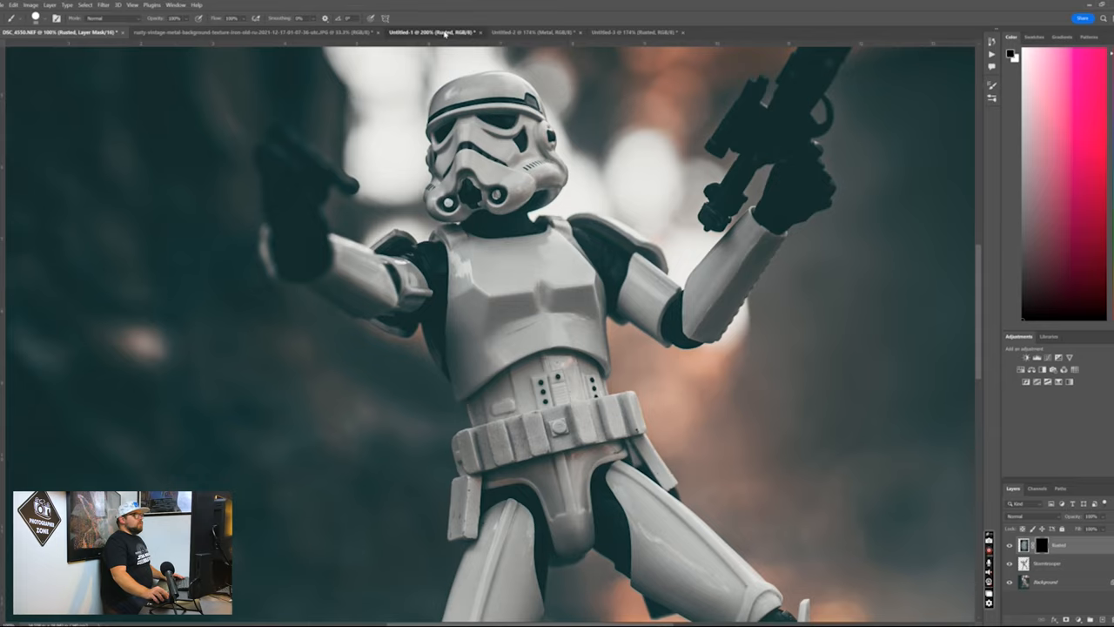
# Switch to the rusty metal texture photo and create a new blank document via File > New
pyautogui.click(426, 32)
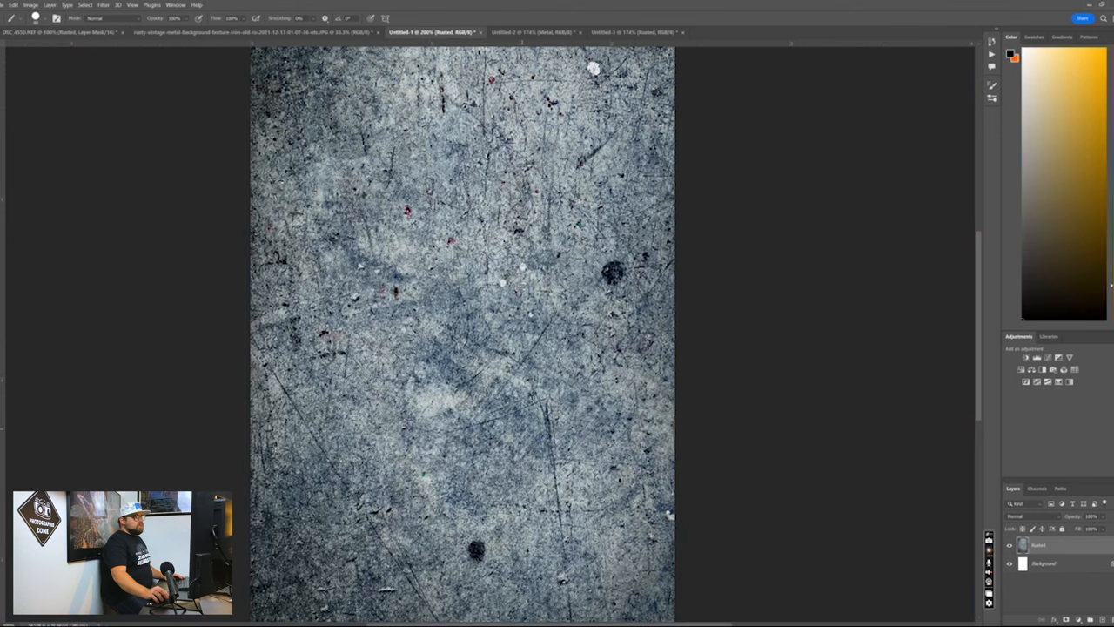
pyautogui.click(539, 32)
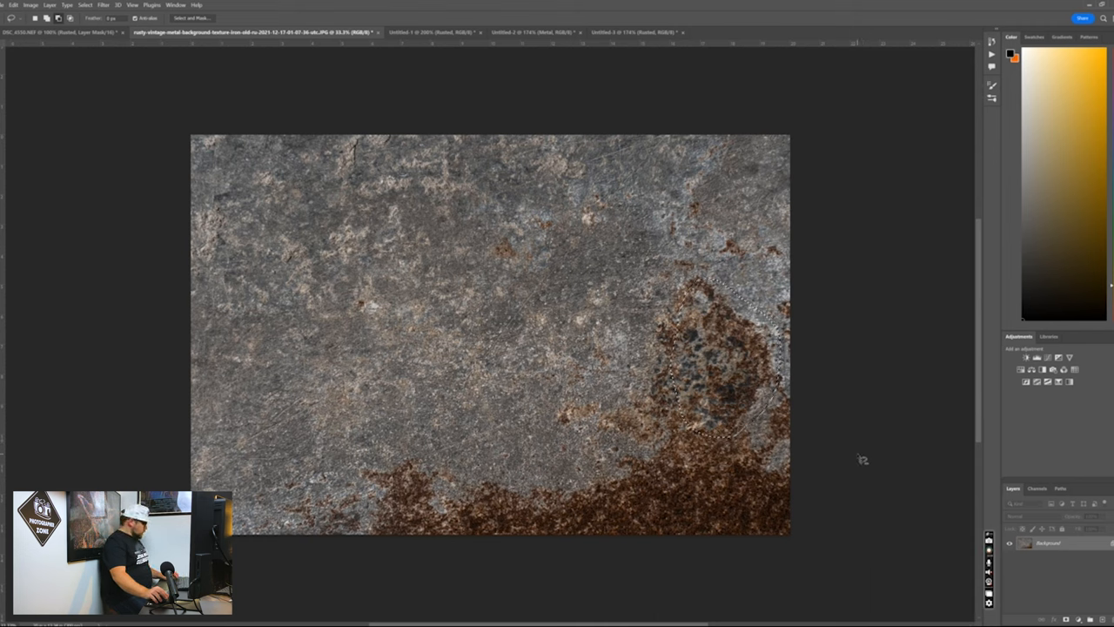
pyautogui.click(10, 6)
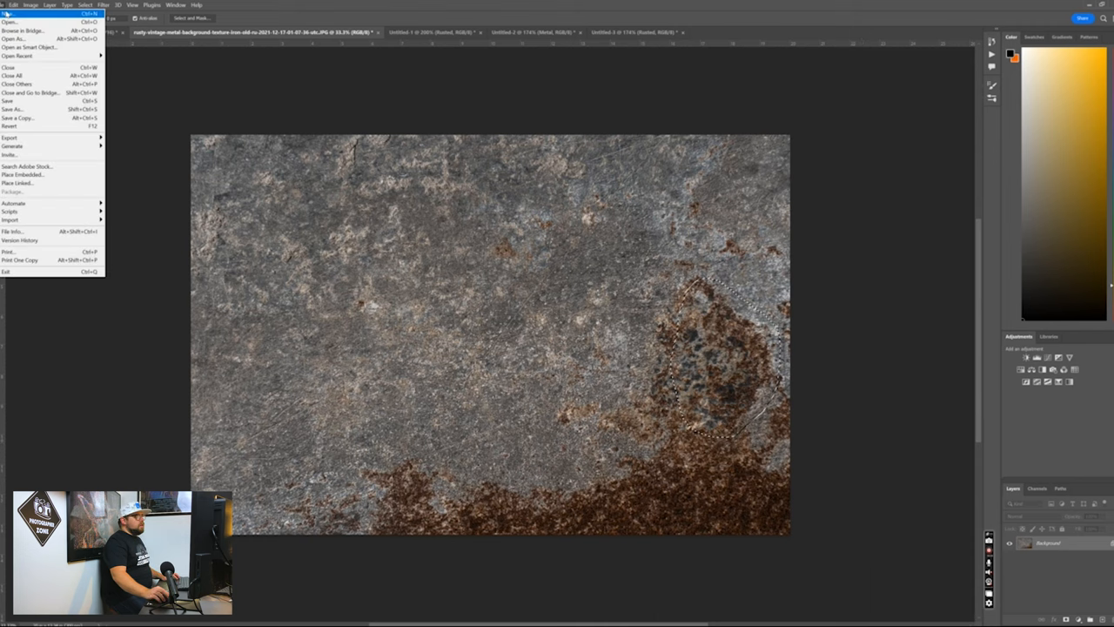
pyautogui.click(10, 14)
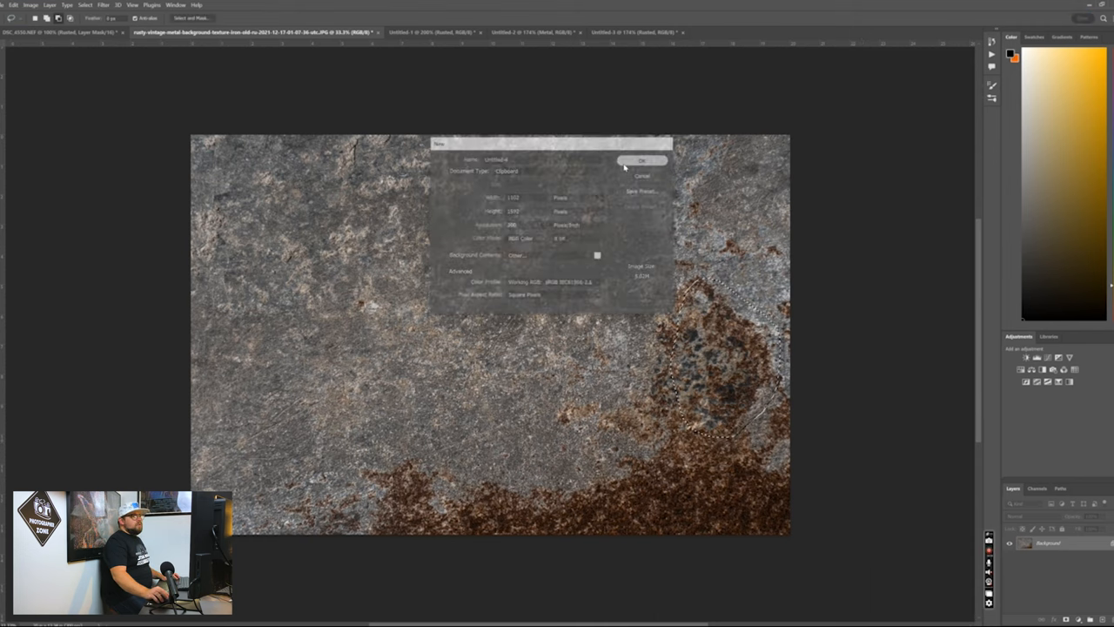
pyautogui.click(644, 164)
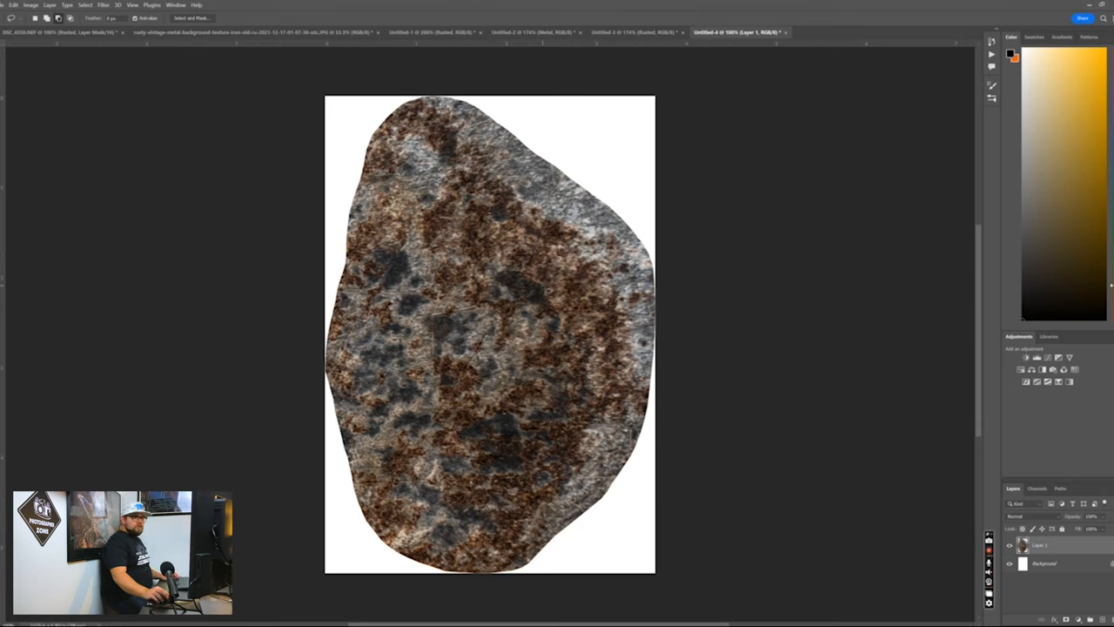
# Desaturate the rust blob to grayscale with Ctrl+Shift+U and invert its tones with Ctrl+I
pyautogui.press('ctrl+shift+u')
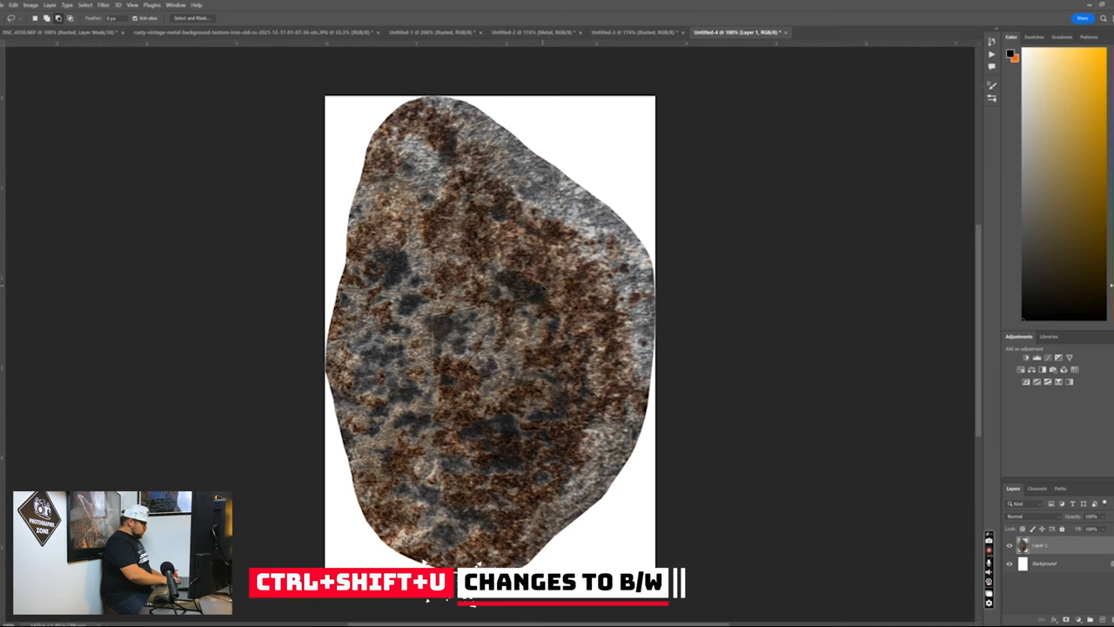
pyautogui.press('Ctrl+Shift+U')
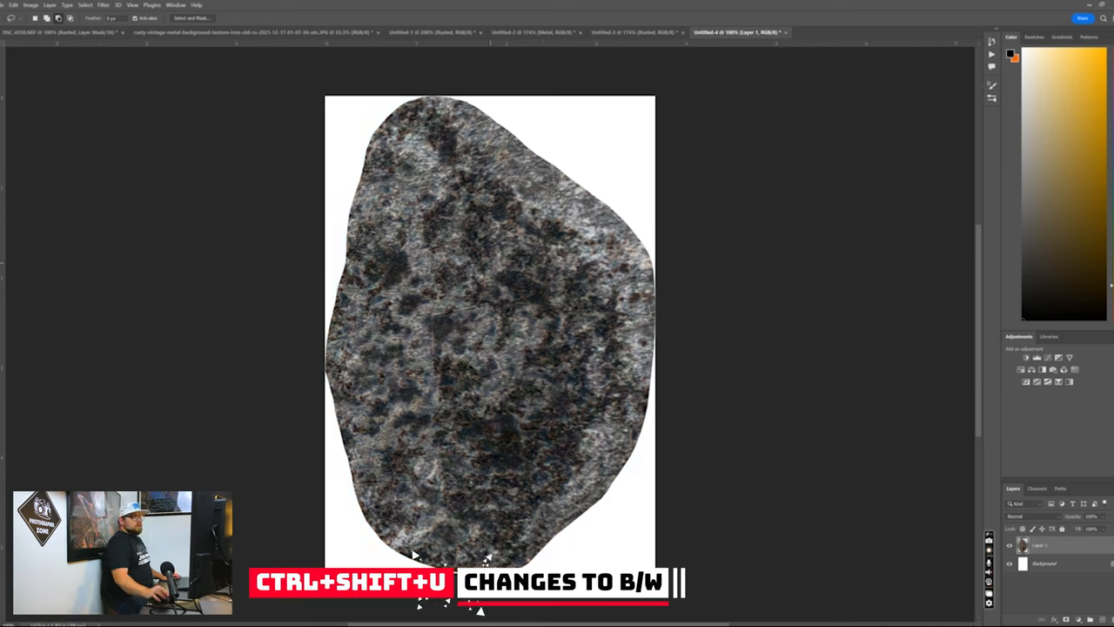
pyautogui.press('ctrl+shift+u')
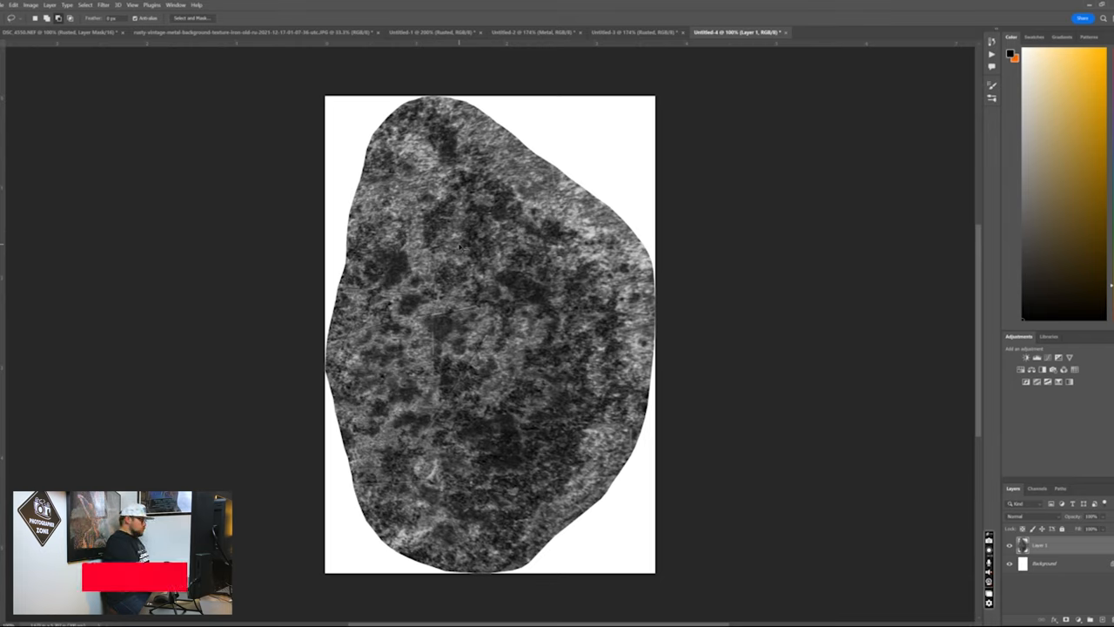
pyautogui.press('ctrl+i')
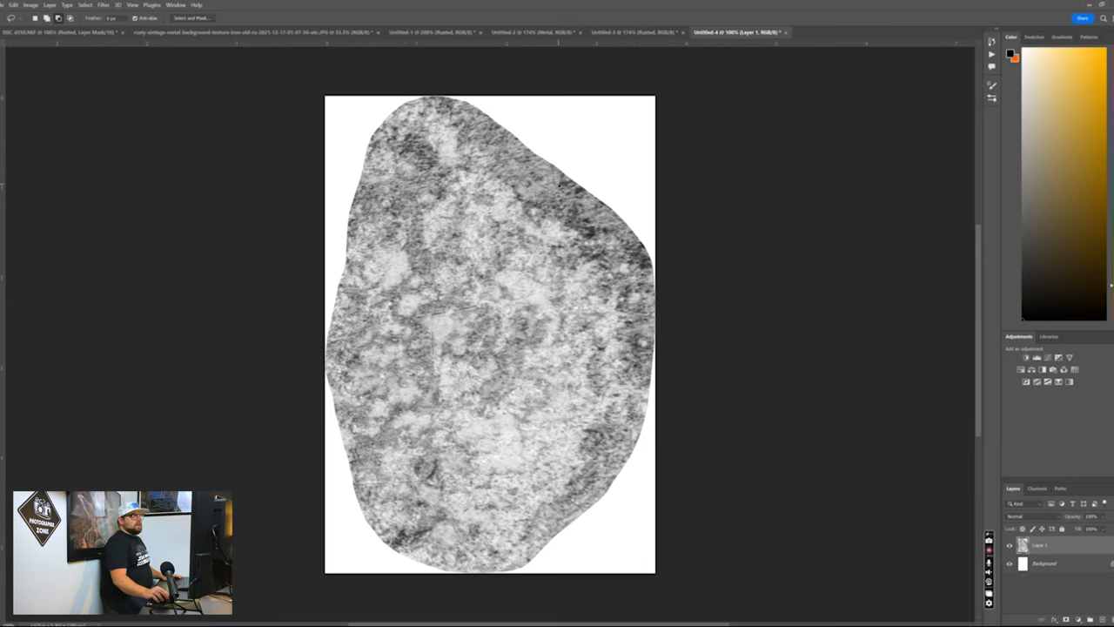
pyautogui.moveTo(268, 150)
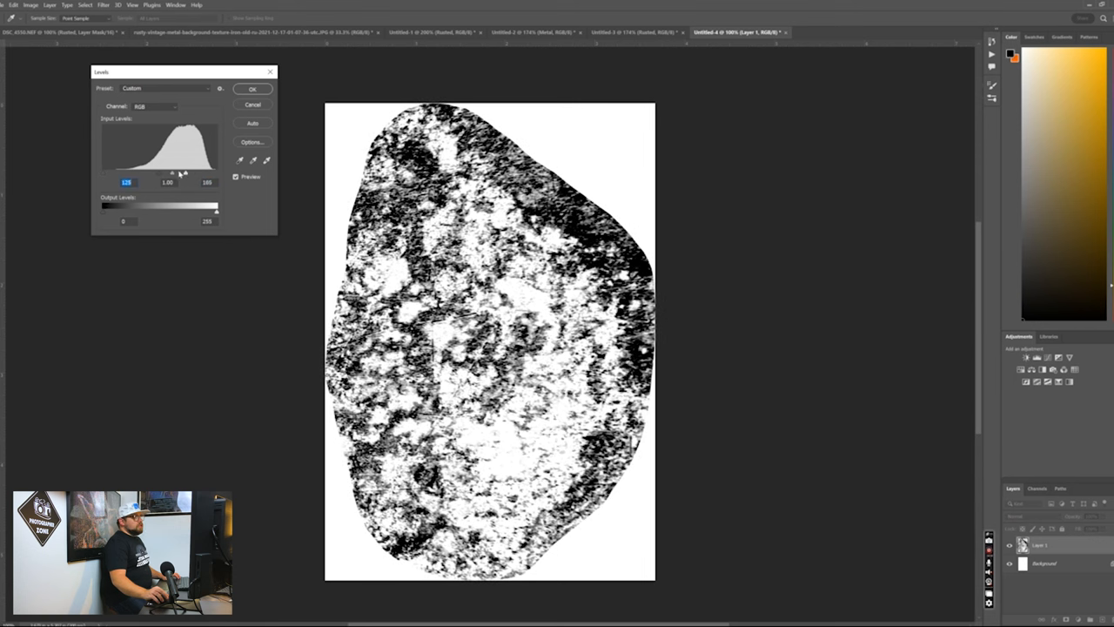
# Pull the Levels input sliders inward until the texture is stark black speckles on white, and confirm
pyautogui.moveTo(207, 172); pyautogui.dragTo(182, 173)
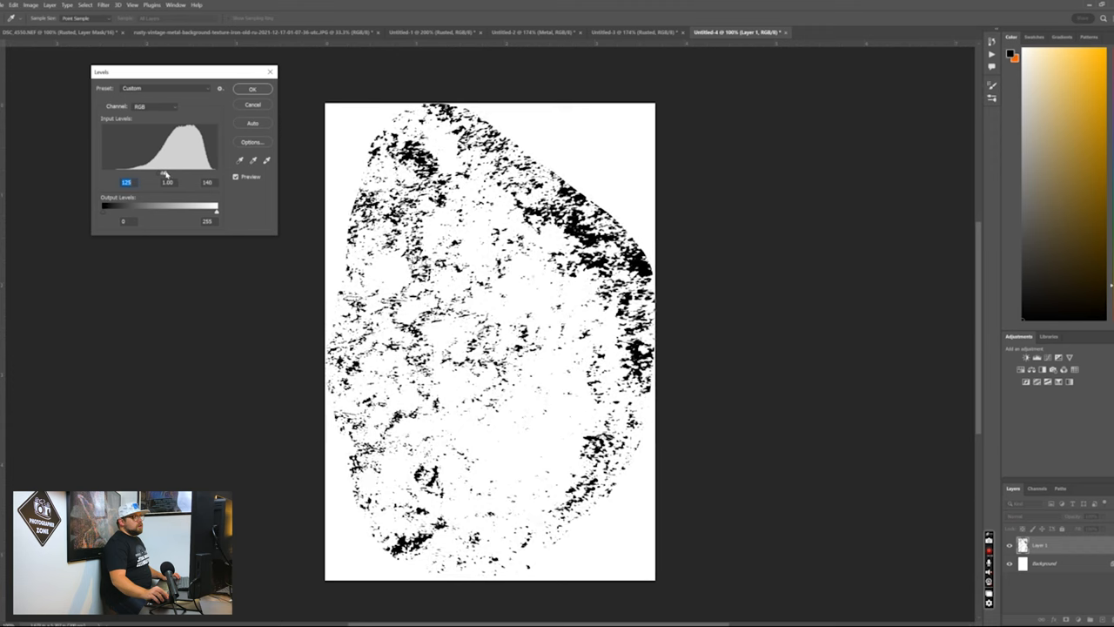
pyautogui.moveTo(216, 172); pyautogui.dragTo(207, 172)
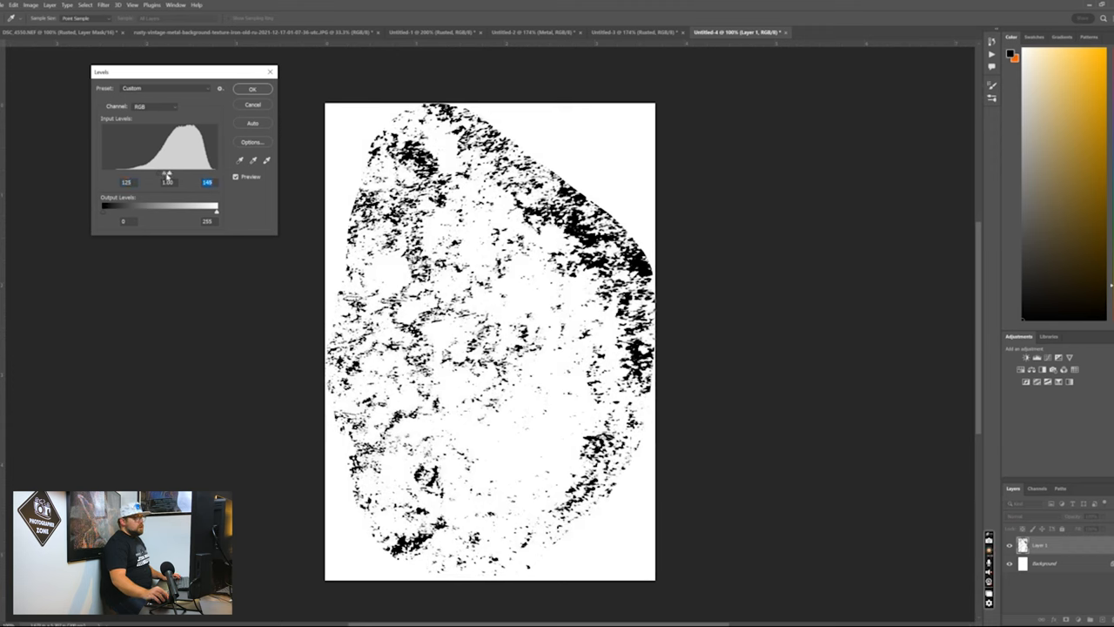
pyautogui.moveTo(207, 181); pyautogui.dragTo(209, 181)
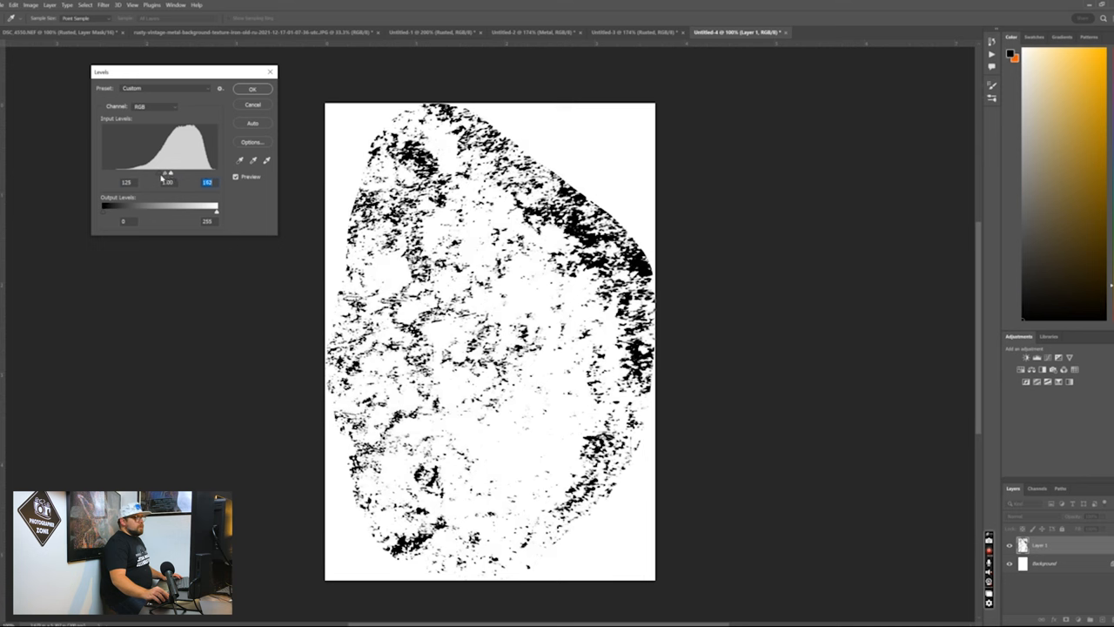
pyautogui.moveTo(164, 174); pyautogui.dragTo(178, 174)
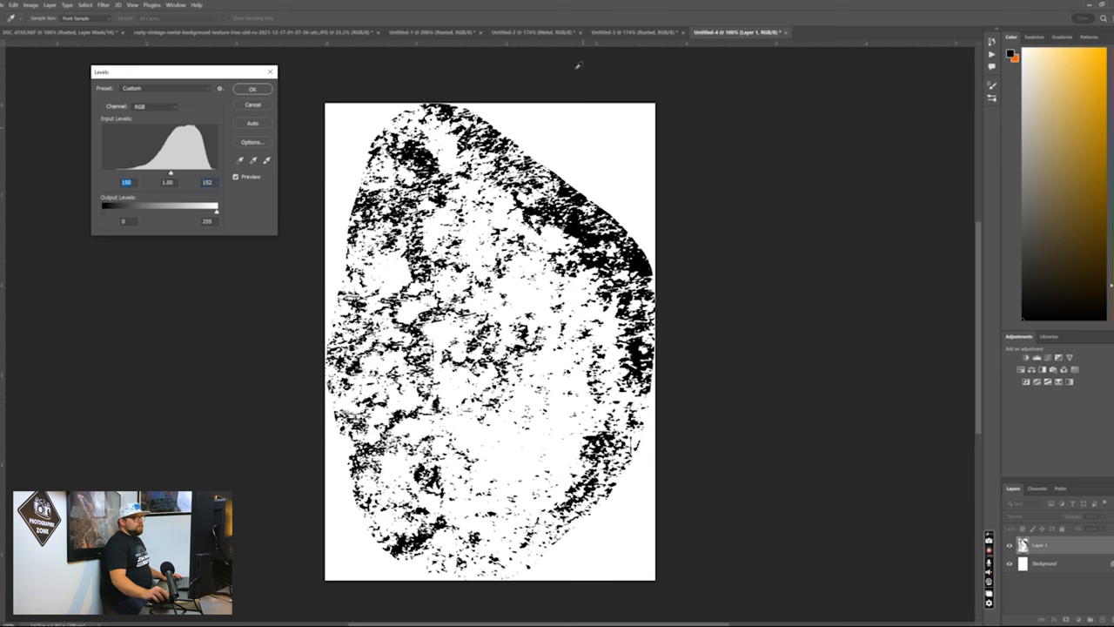
pyautogui.click(253, 89)
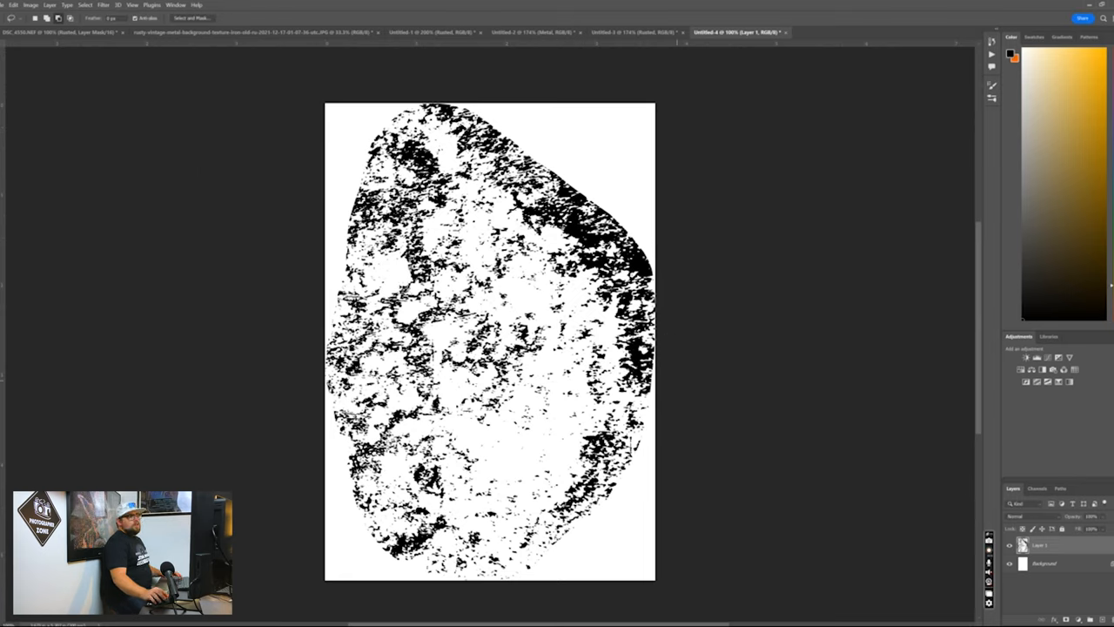
# Define the splatter texture as a brush preset named 'Weather Brush Tutorial'
pyautogui.click(11, 6)
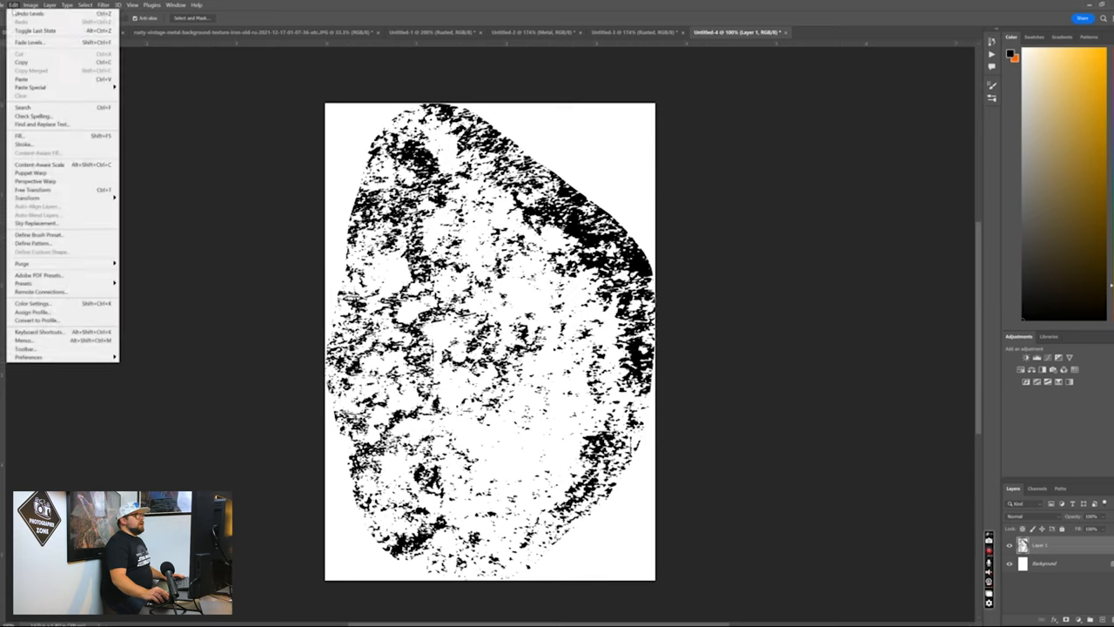
pyautogui.moveTo(38, 235)
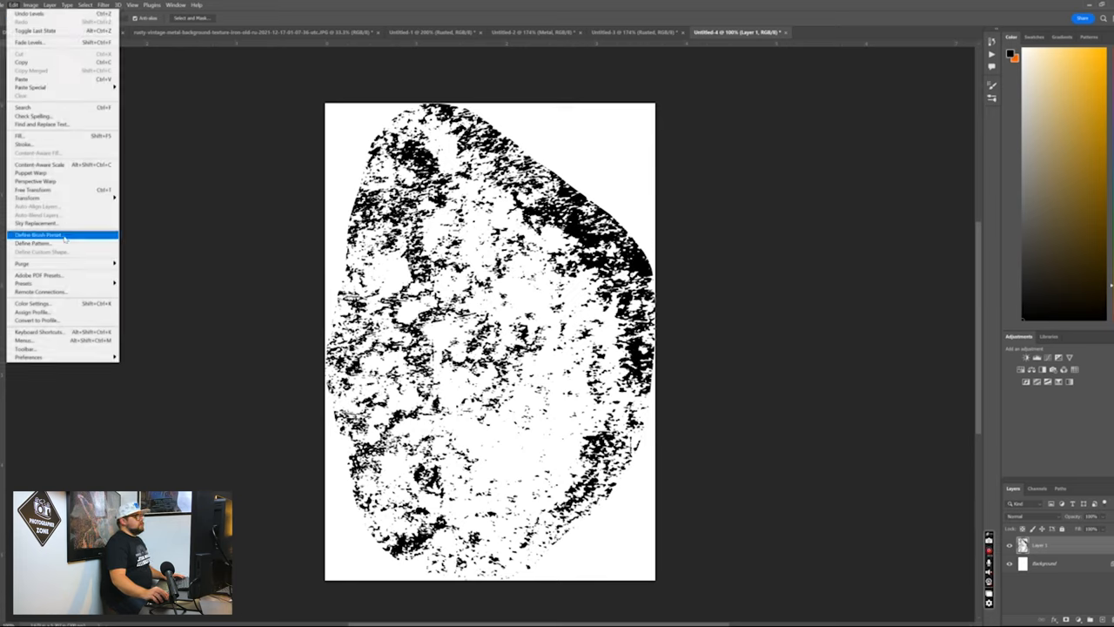
pyautogui.click(39, 235)
pyautogui.write('Weather Brush')
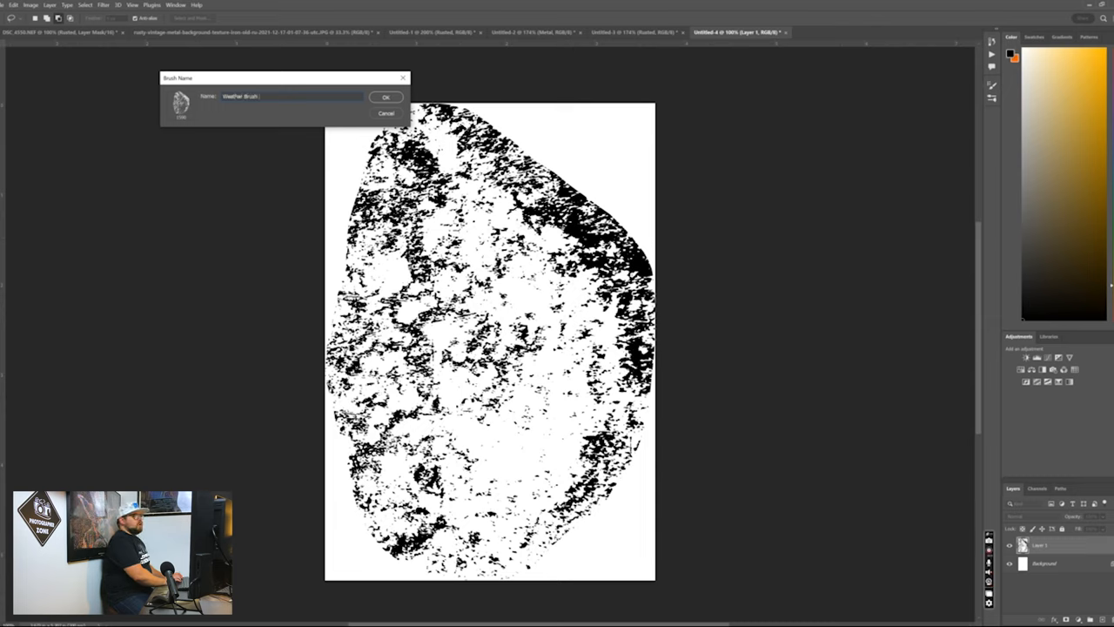
pyautogui.write('Tutorial')
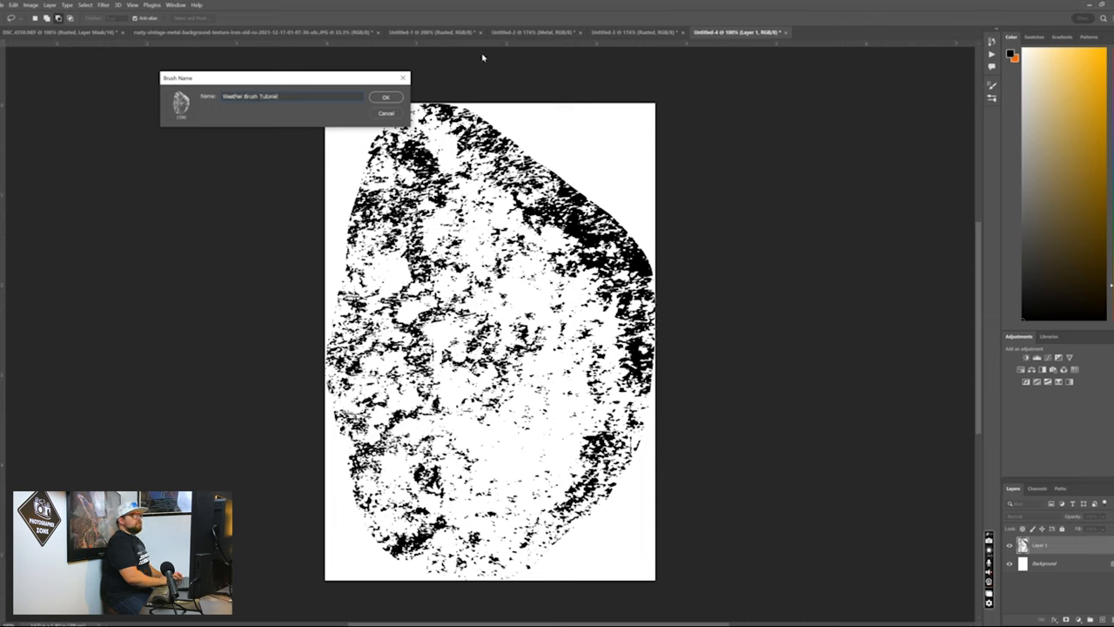
pyautogui.click(387, 98)
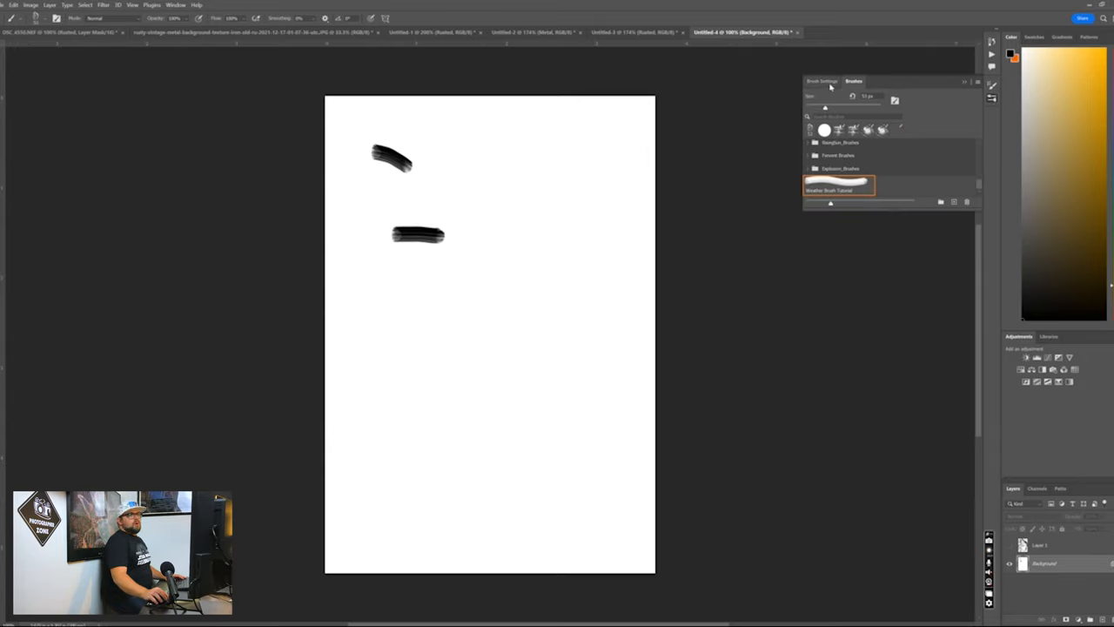
# Enable Shape Dynamics and Scattering for the new brush and adjust its tip spacing
pyautogui.click(825, 80)
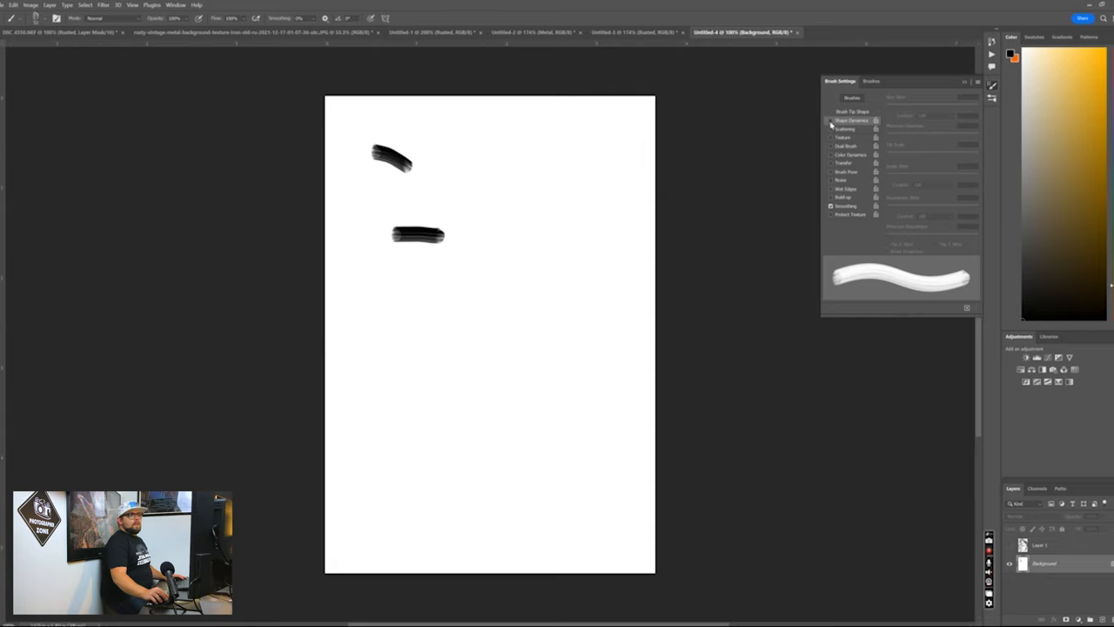
pyautogui.click(829, 121)
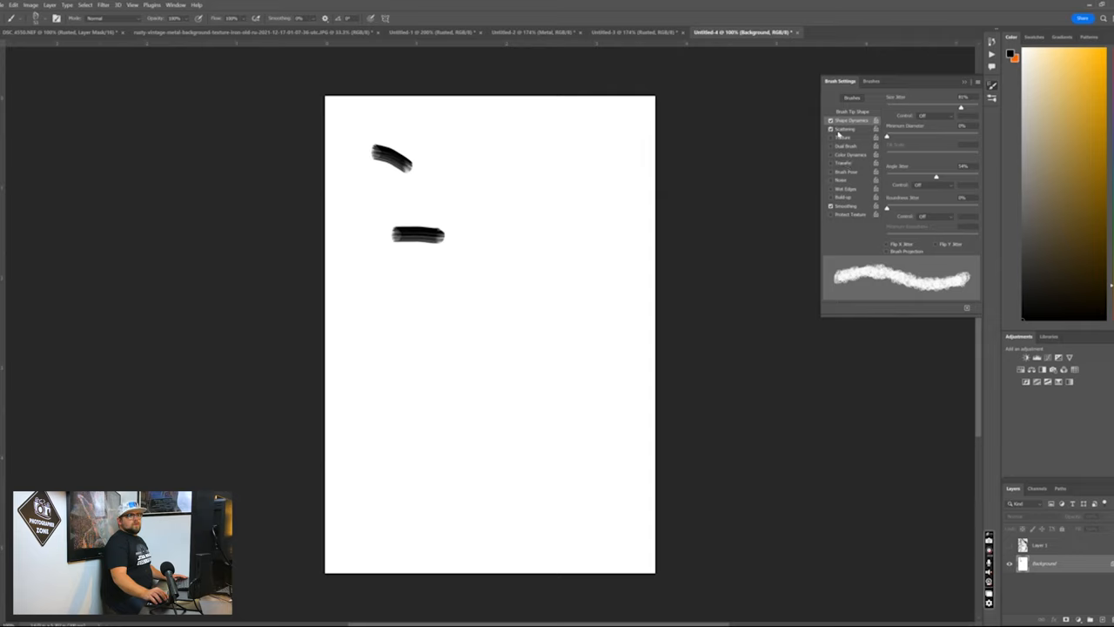
pyautogui.click(849, 129)
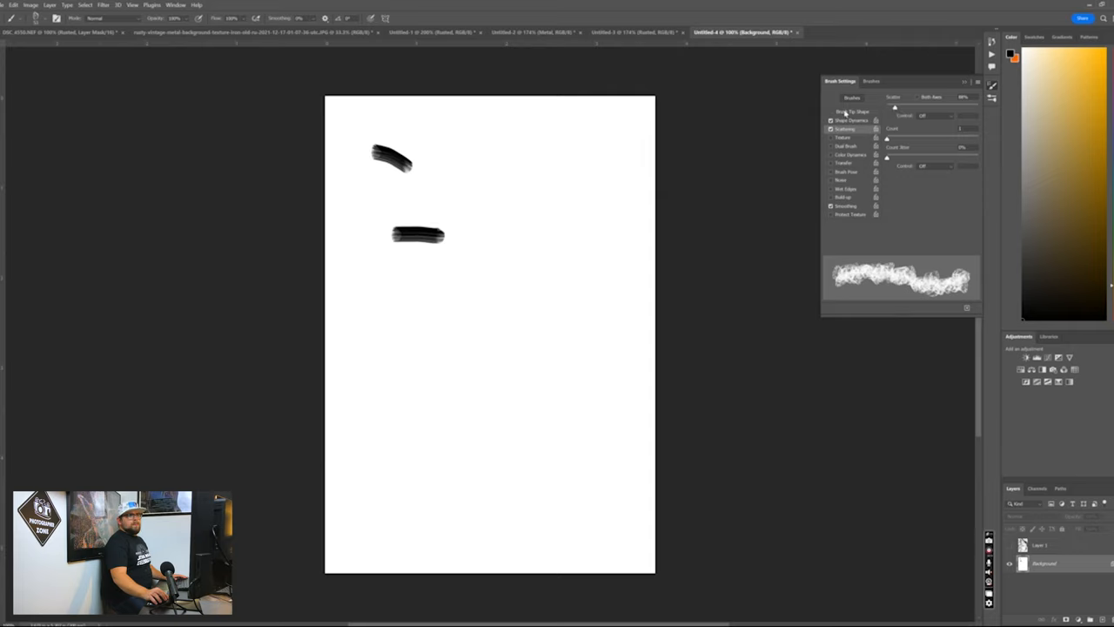
pyautogui.click(846, 112)
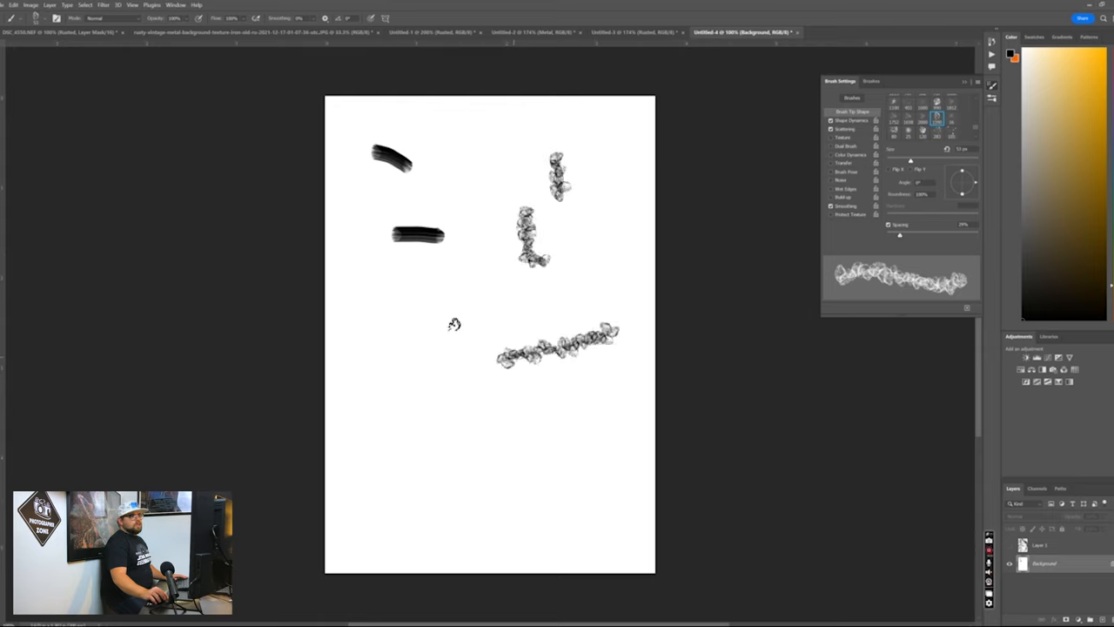
# Paint a test stroke and a dab with the weather brush on the blank page
pyautogui.moveTo(435, 313); pyautogui.dragTo(383, 361)
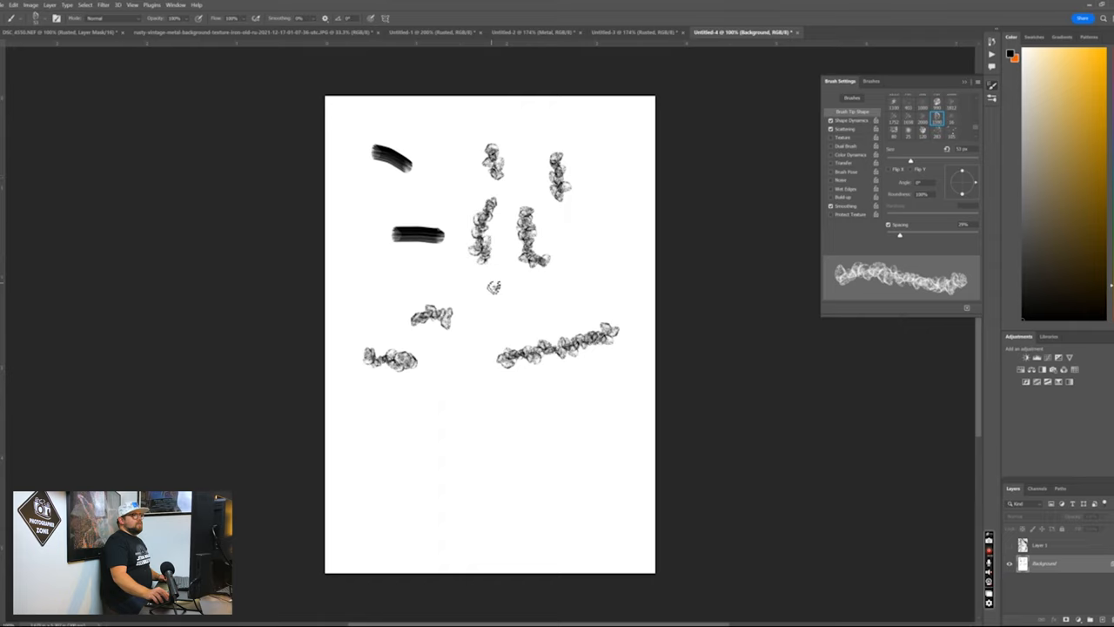
pyautogui.click(504, 317)
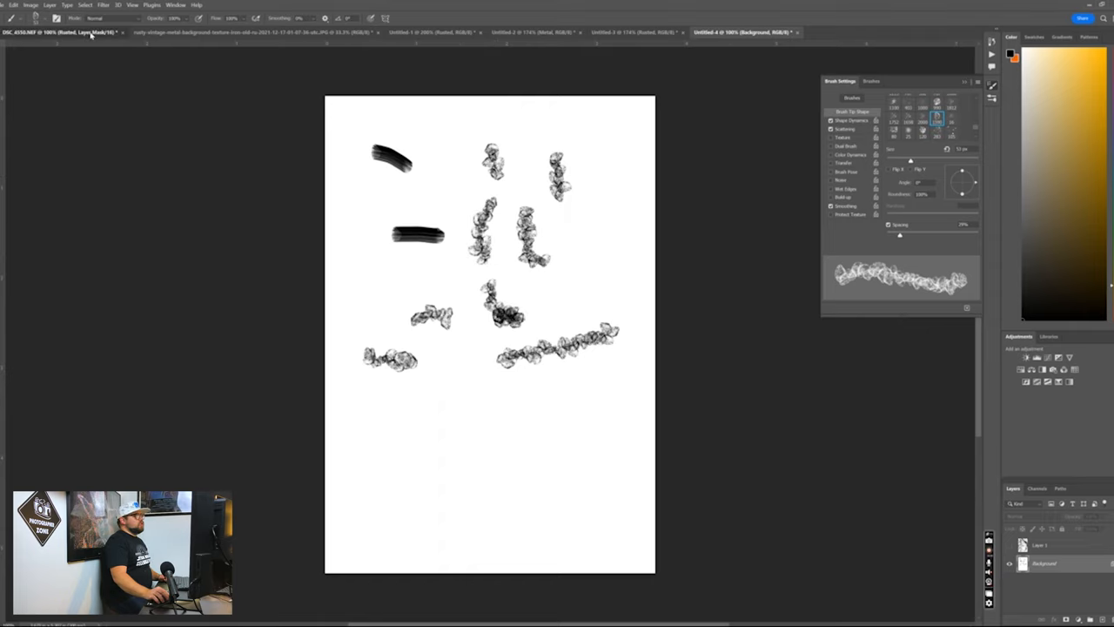
# Return to the stormtrooper photo document with the tuned brush active
pyautogui.click(66, 38)
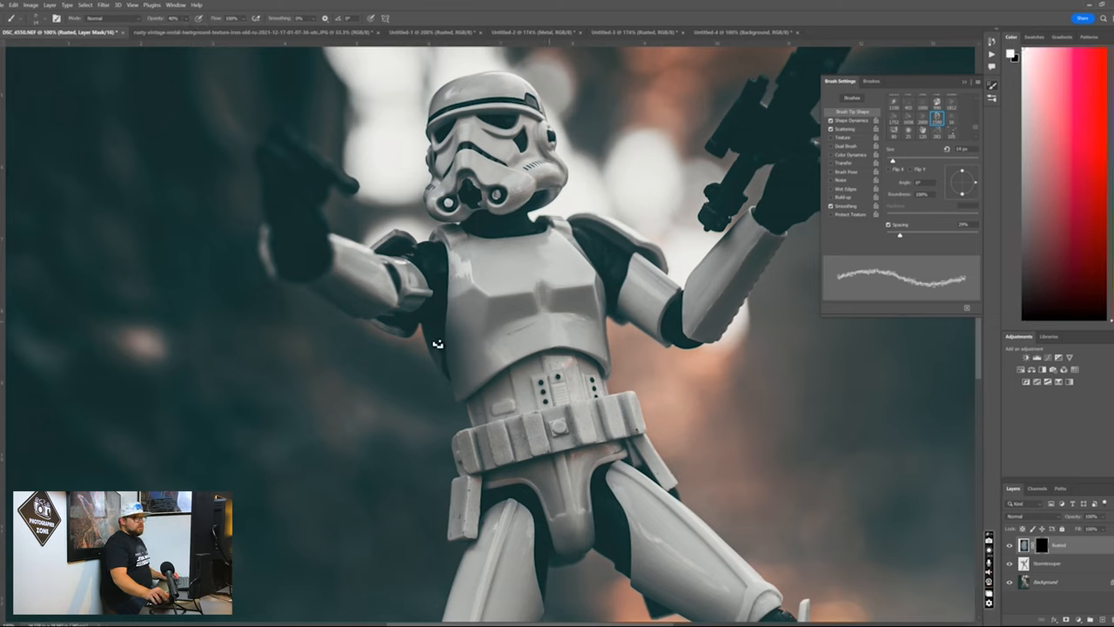
pyautogui.moveTo(477, 289)
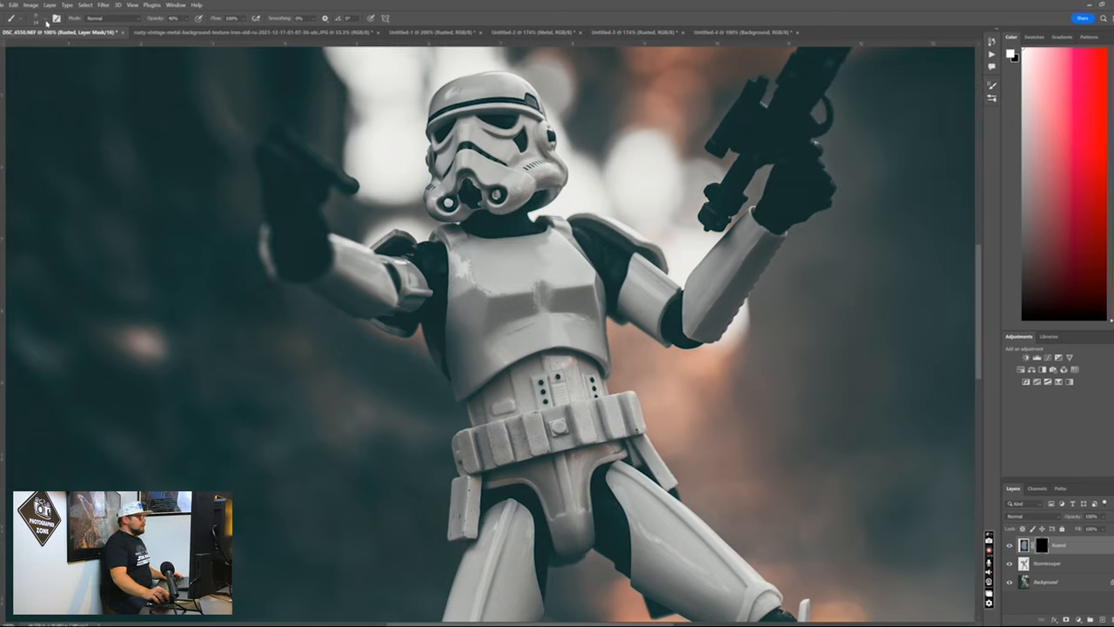
# Paint a weather-brush stroke on the mask, dismiss the invalid numeric entry alerts, and undo the stroke
pyautogui.click(52, 21)
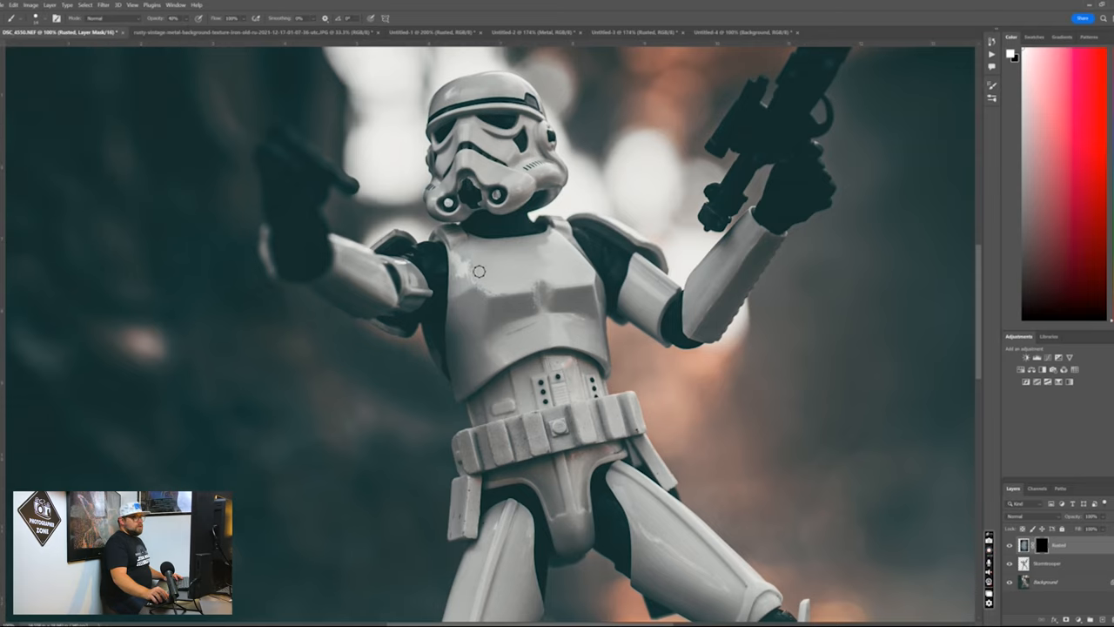
pyautogui.click(46, 21)
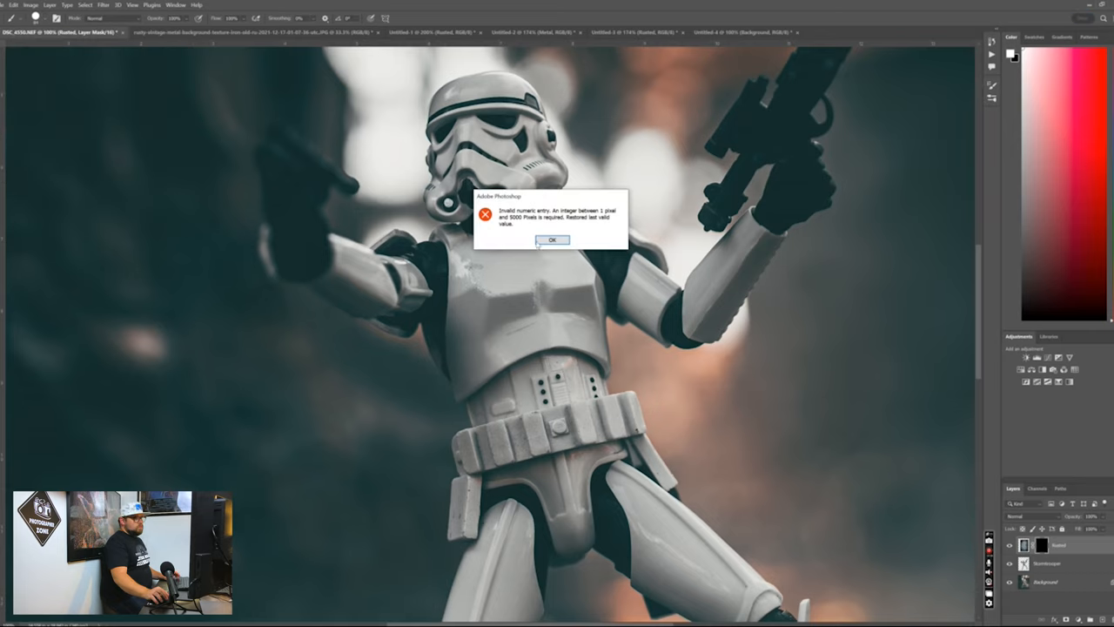
pyautogui.click(553, 240)
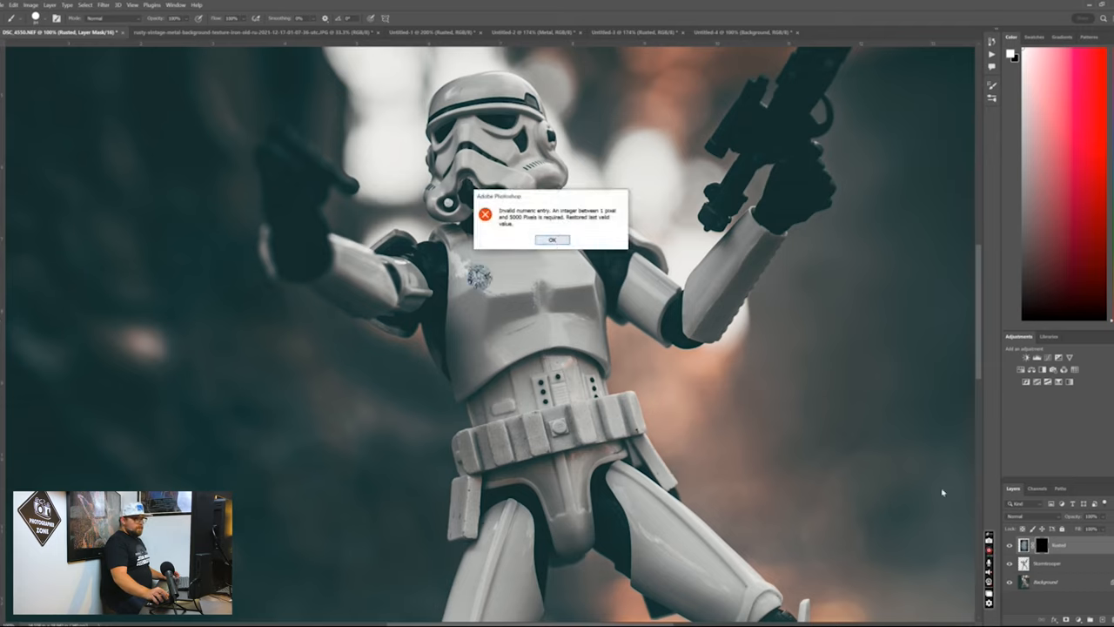
pyautogui.click(554, 239)
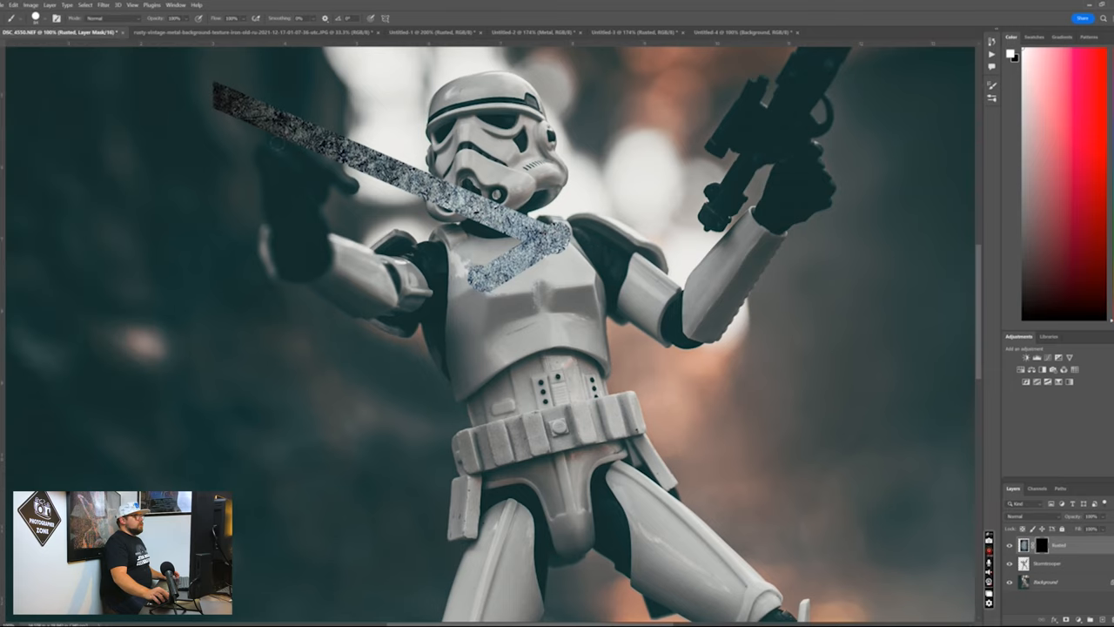
pyautogui.click(11, 4)
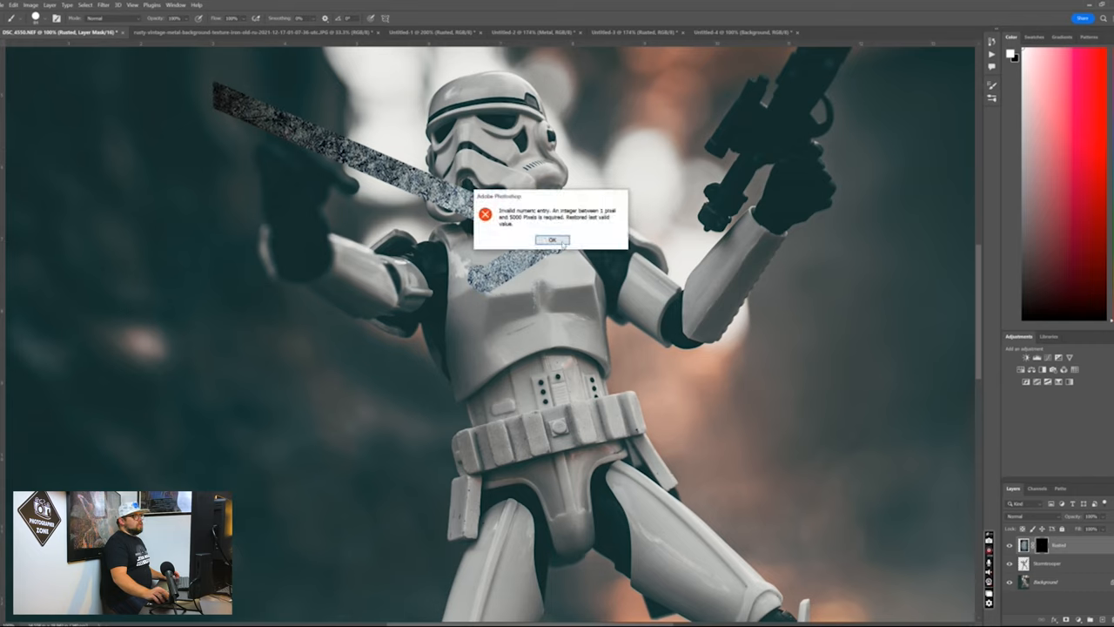
pyautogui.click(550, 240)
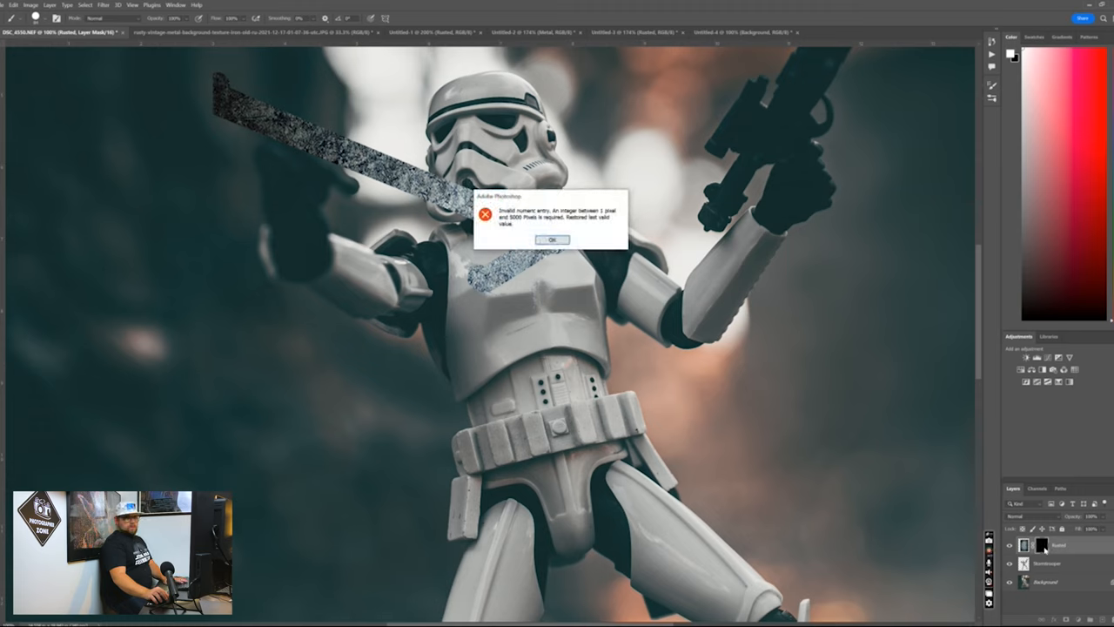
pyautogui.click(554, 237)
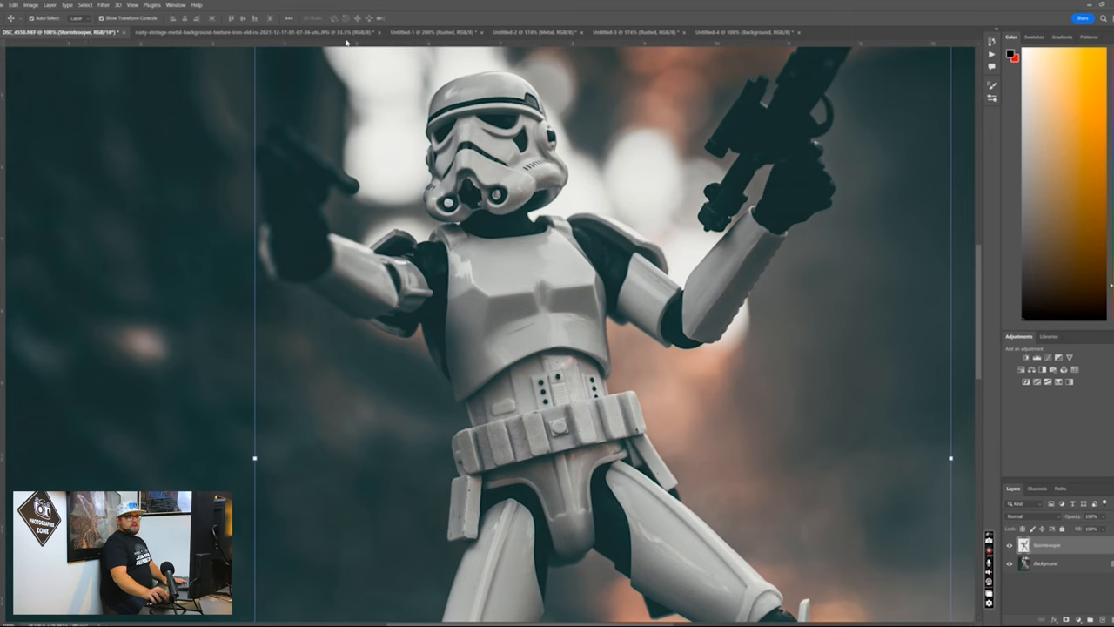
# Resize the placed scratched-metal texture to cover the figure, commit it, and hide it behind a black layer mask
pyautogui.click(428, 31)
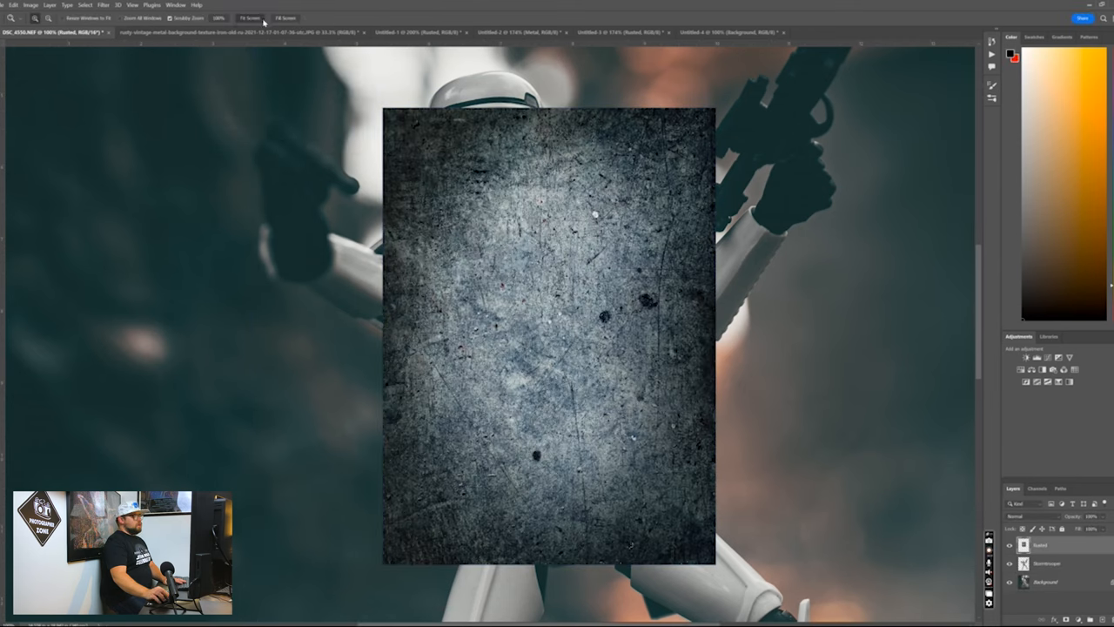
pyautogui.click(252, 14)
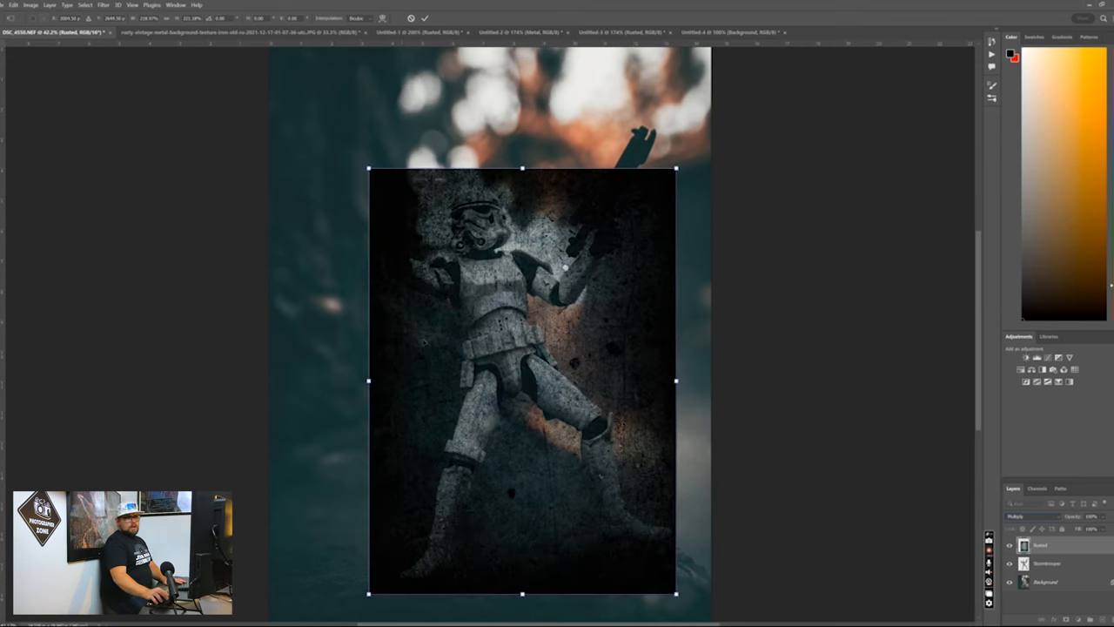
pyautogui.moveTo(523, 380); pyautogui.dragTo(522, 365)
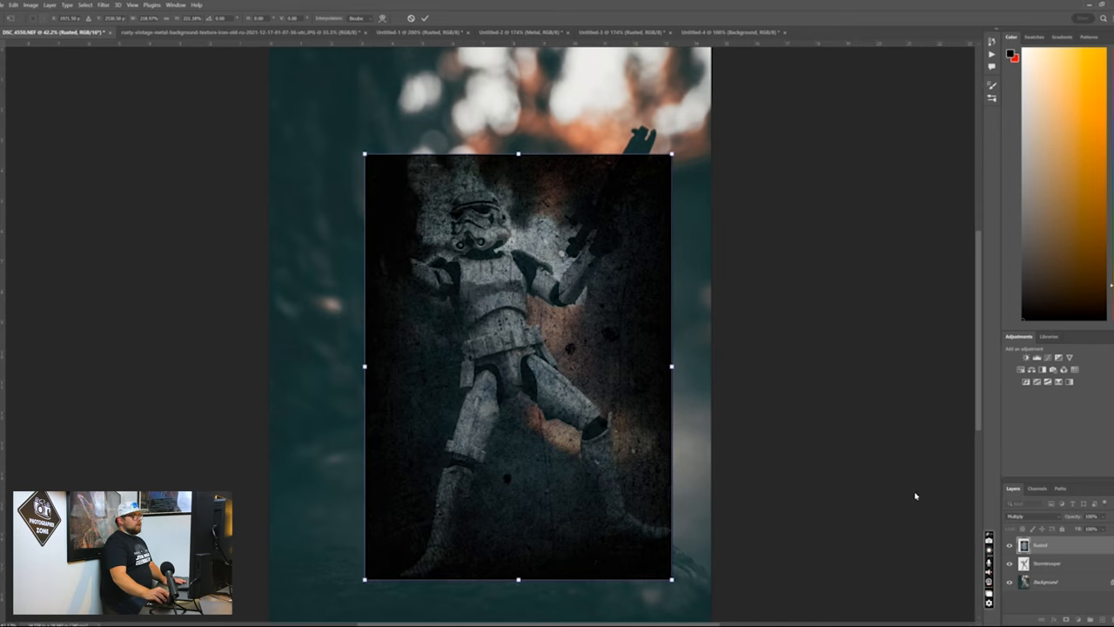
pyautogui.click(1031, 515)
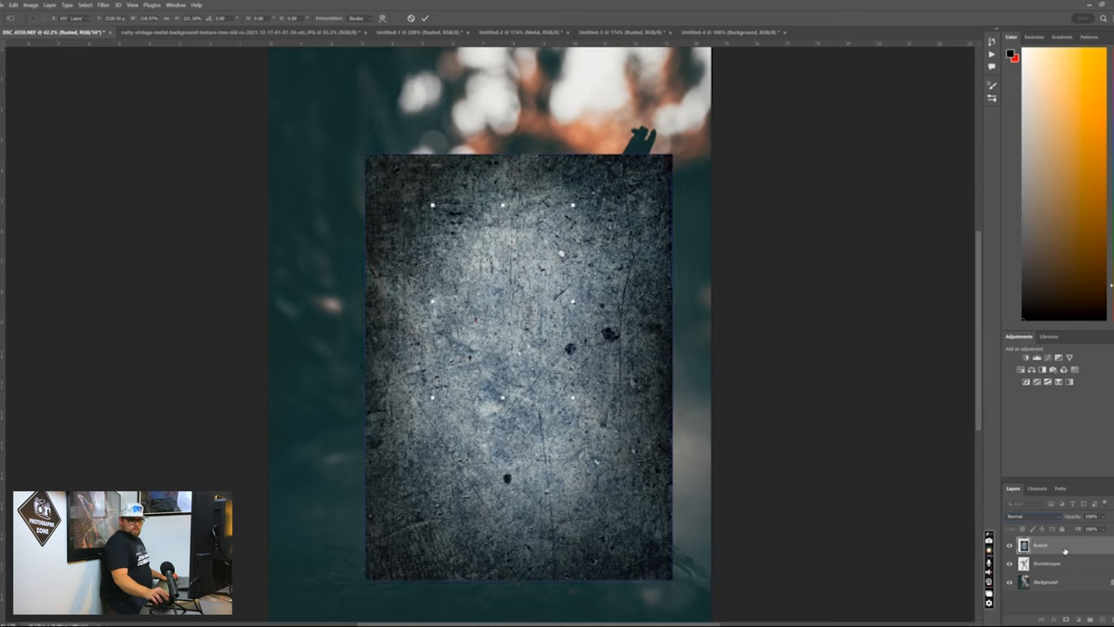
pyautogui.click(17, 7)
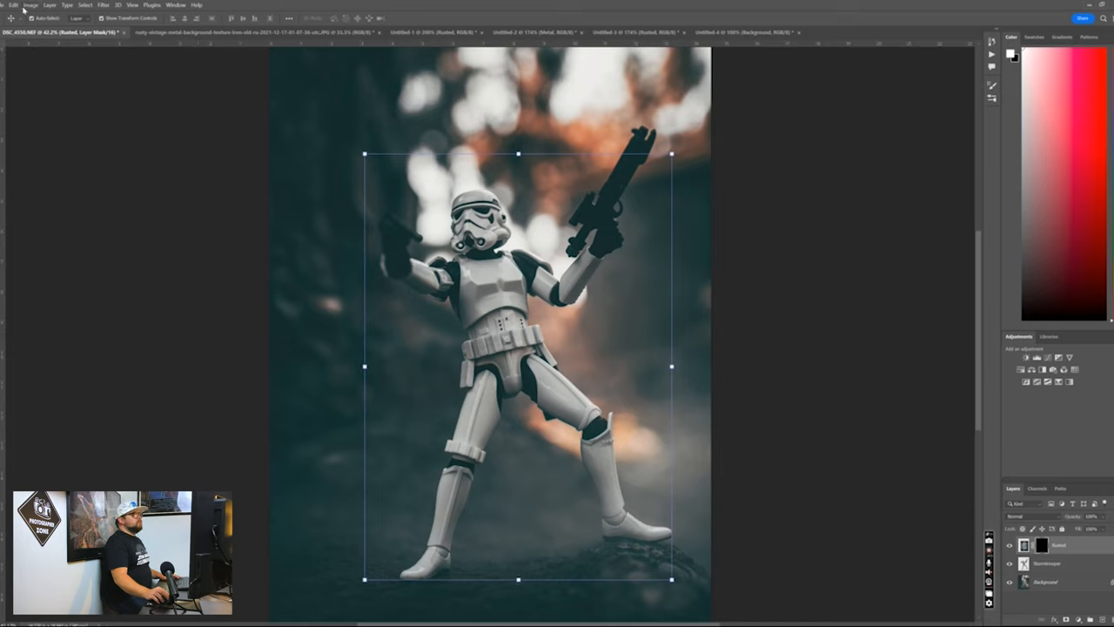
pyautogui.moveTo(453, 57)
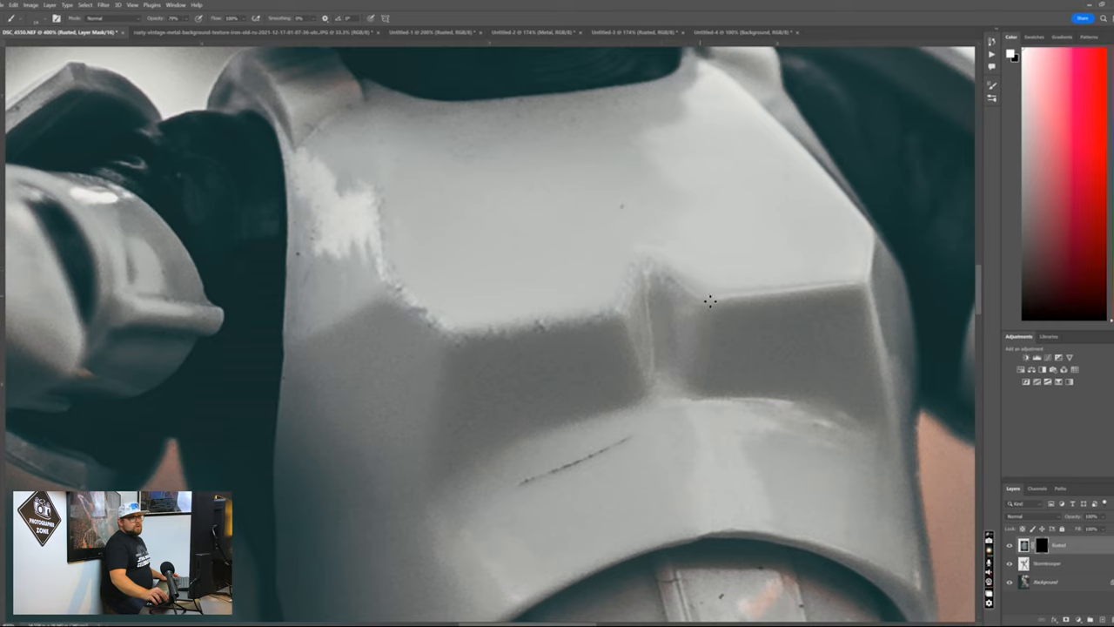
pyautogui.moveTo(724, 303)
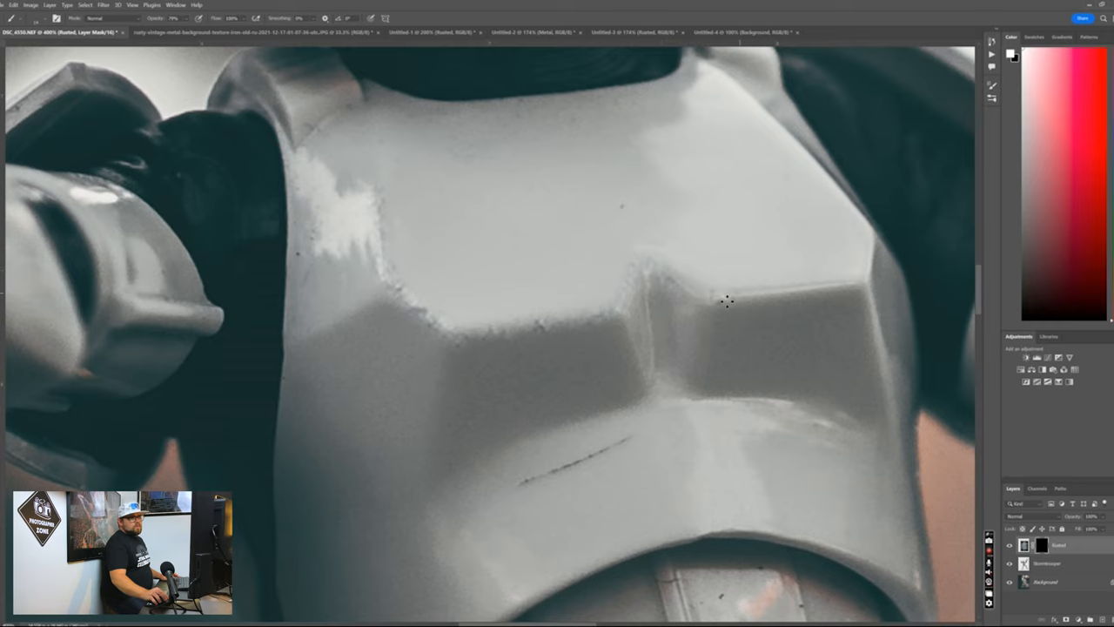
pyautogui.moveTo(585, 322)
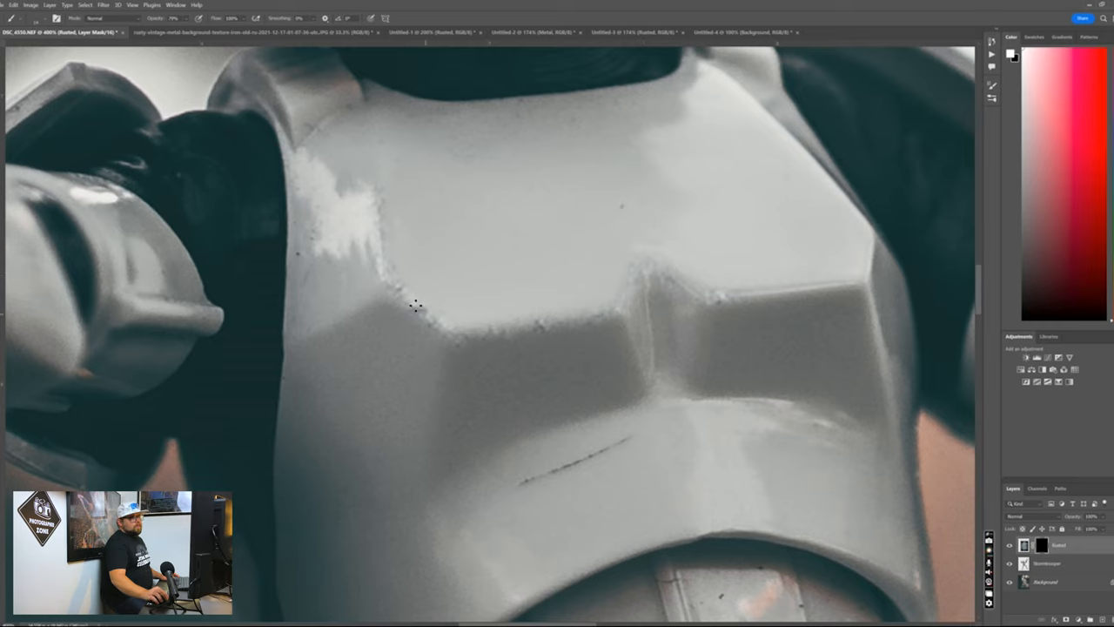
pyautogui.moveTo(526, 277)
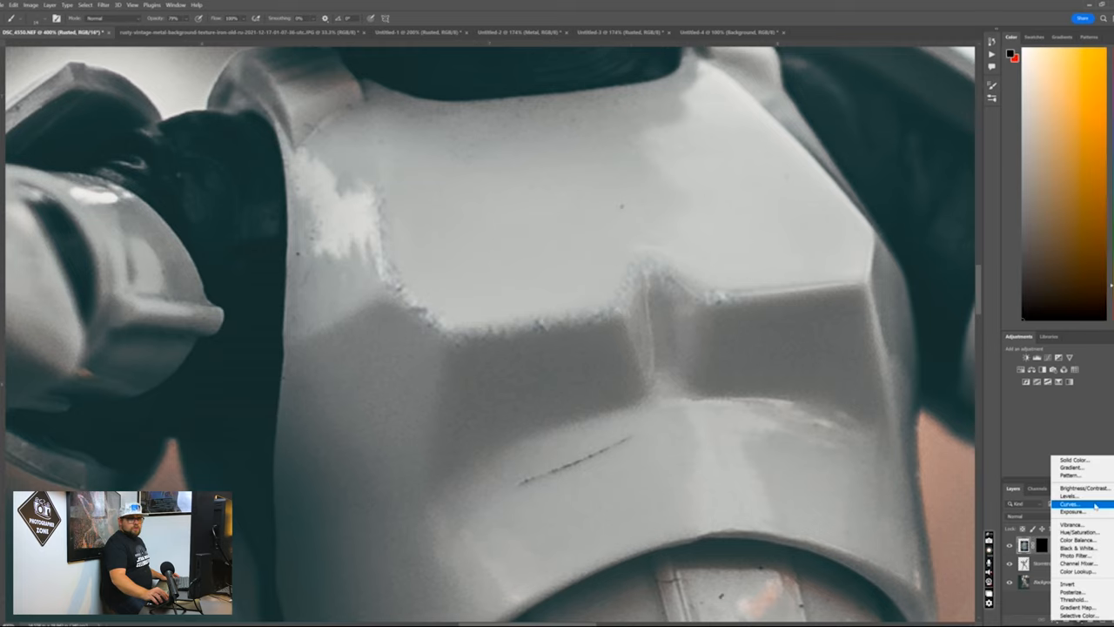
# Add a Curves adjustment layer and pull its curve to darken midtones and deepen the armor's shadows
pyautogui.click(1067, 500)
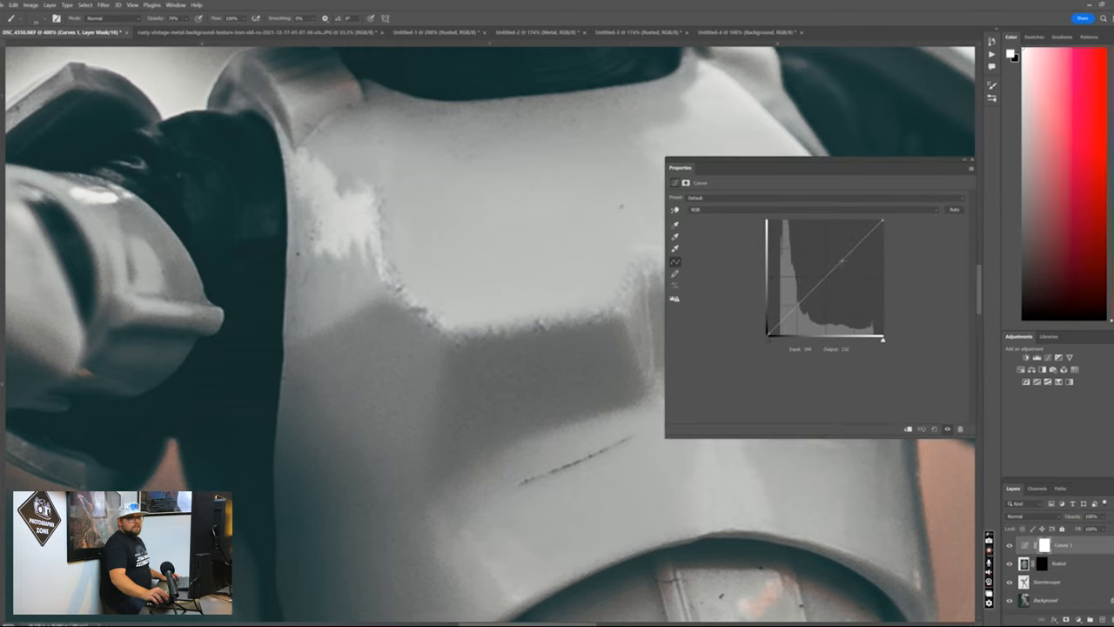
pyautogui.moveTo(843, 268); pyautogui.dragTo(839, 261)
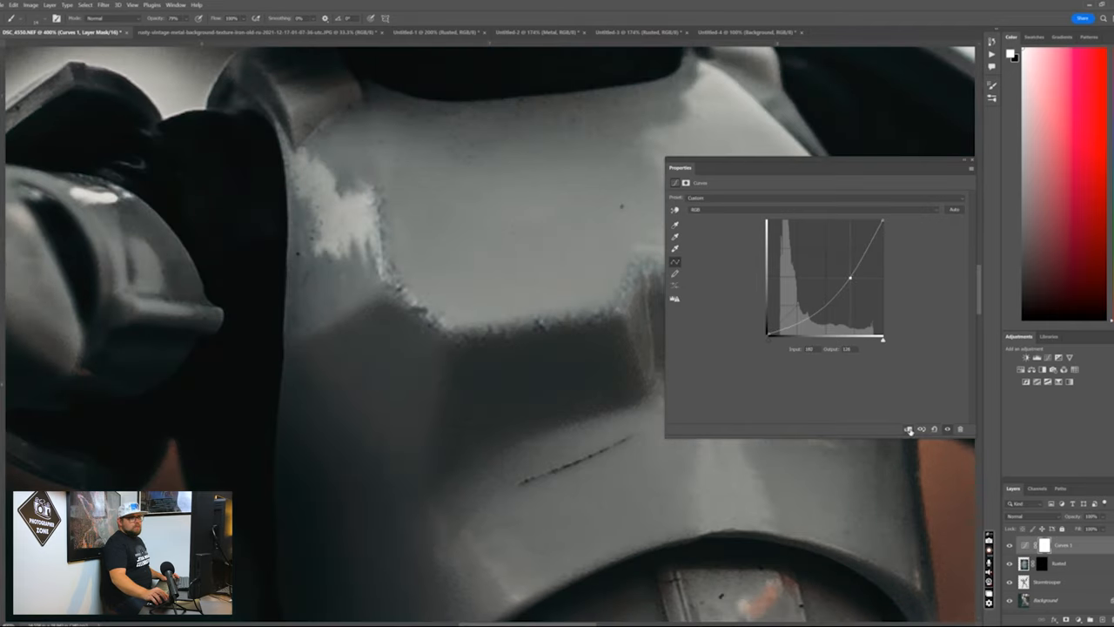
pyautogui.moveTo(850, 276); pyautogui.dragTo(832, 259)
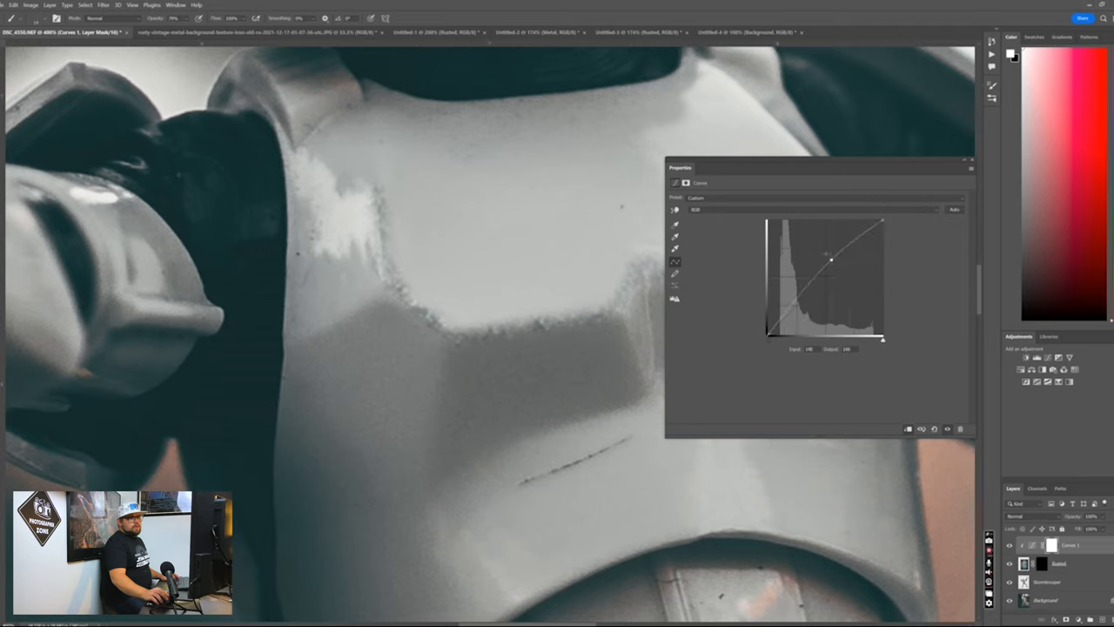
pyautogui.moveTo(832, 259); pyautogui.dragTo(853, 303)
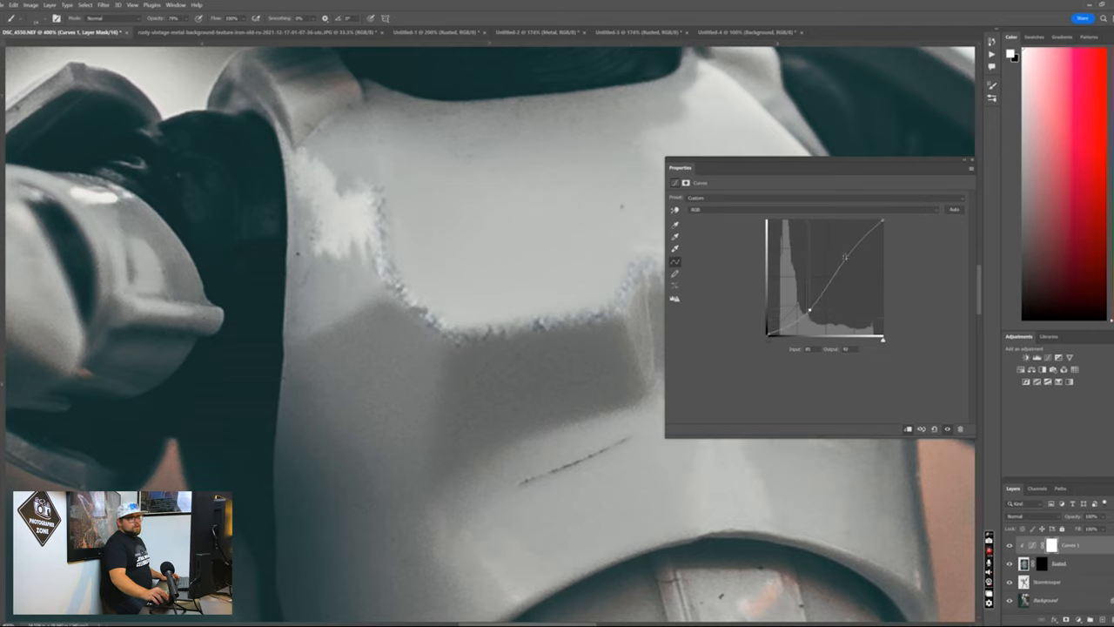
# Reshape the curve further into extreme, harsh contrast on the armor and finish the settings
pyautogui.moveTo(844, 258); pyautogui.dragTo(867, 270)
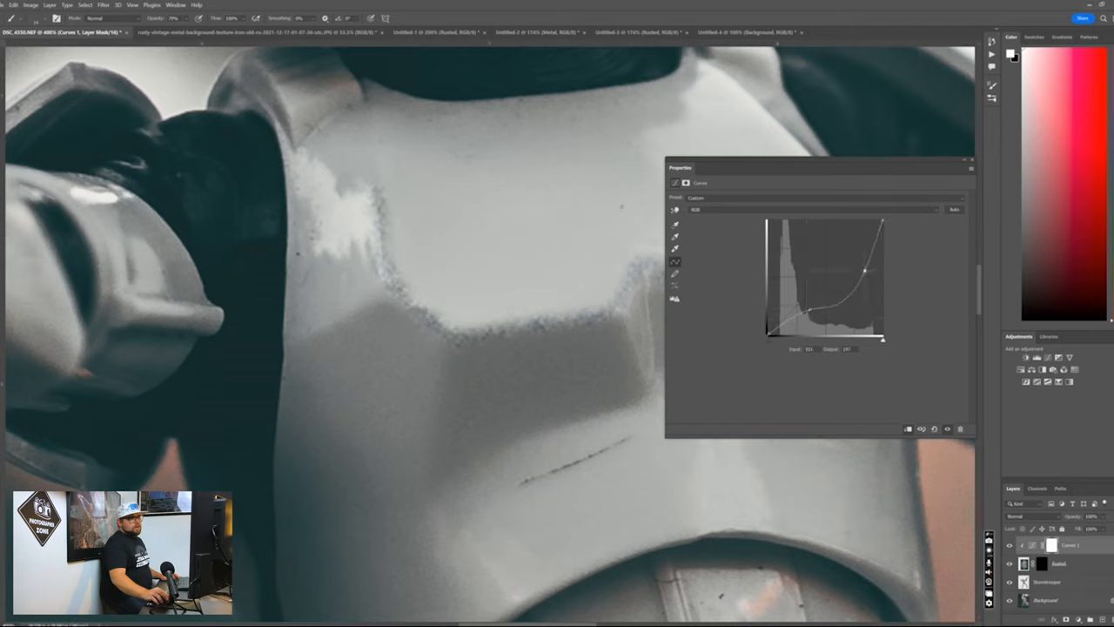
pyautogui.moveTo(864, 270); pyautogui.dragTo(856, 255)
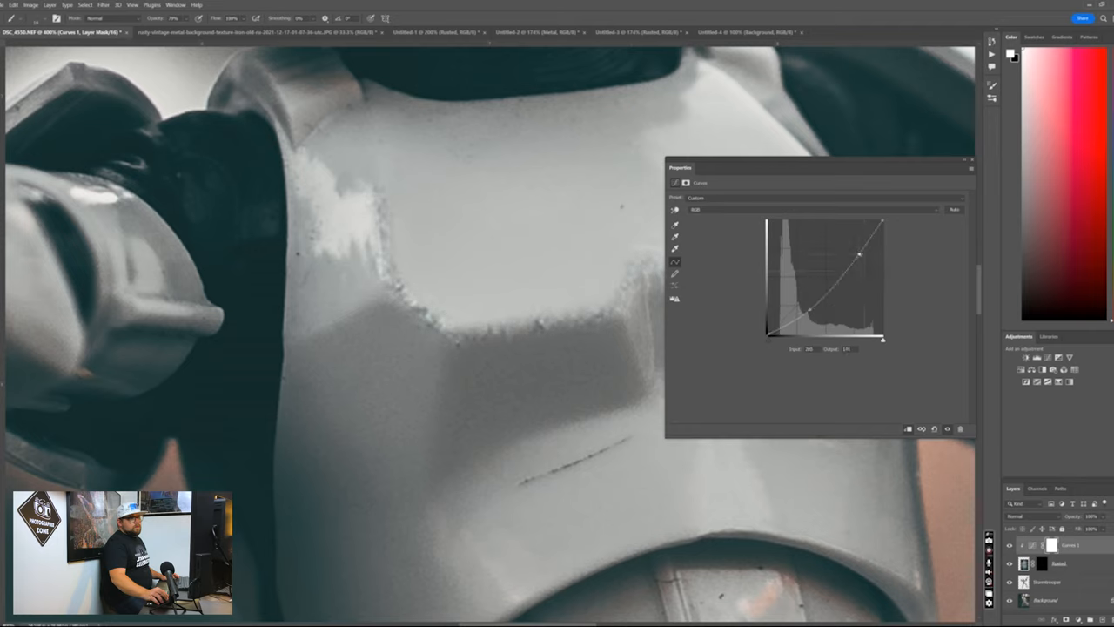
pyautogui.moveTo(856, 255); pyautogui.dragTo(872, 279)
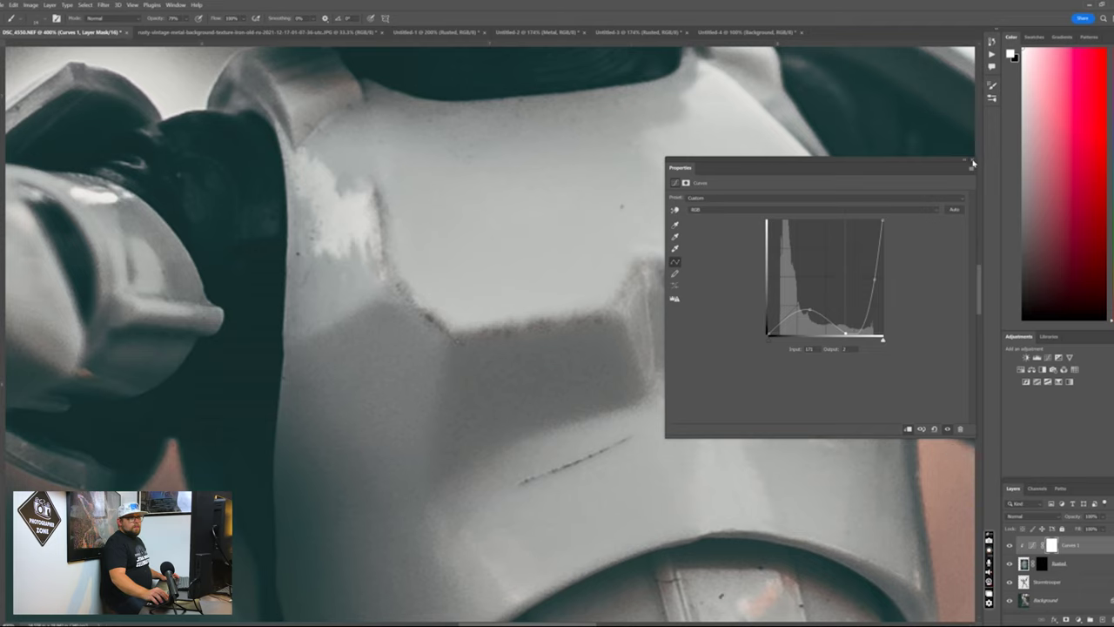
pyautogui.click(968, 163)
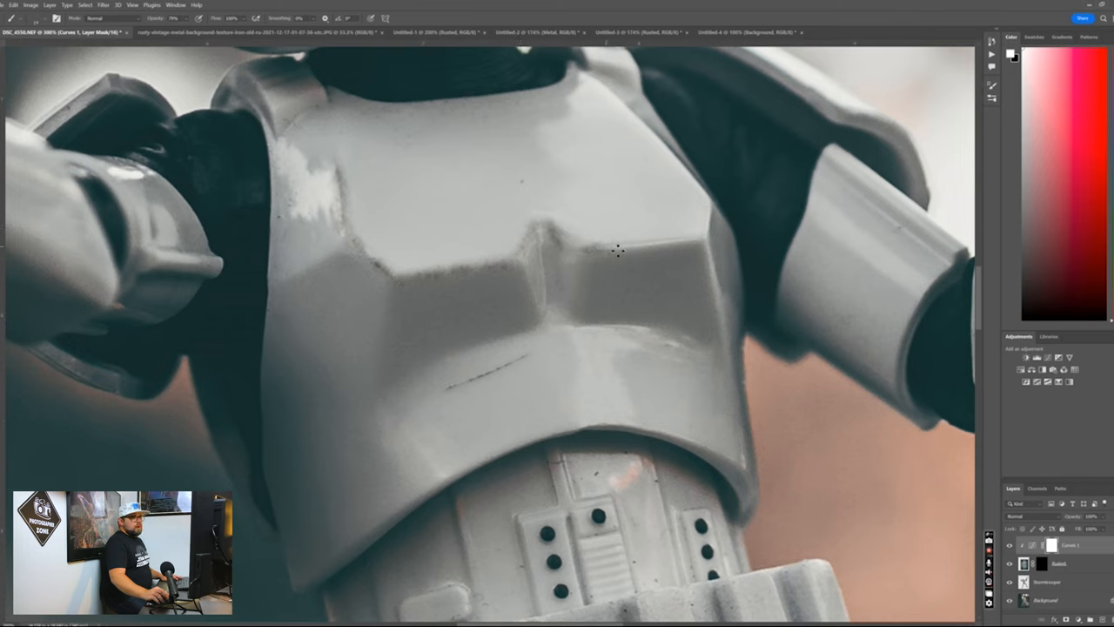
pyautogui.moveTo(620, 251)
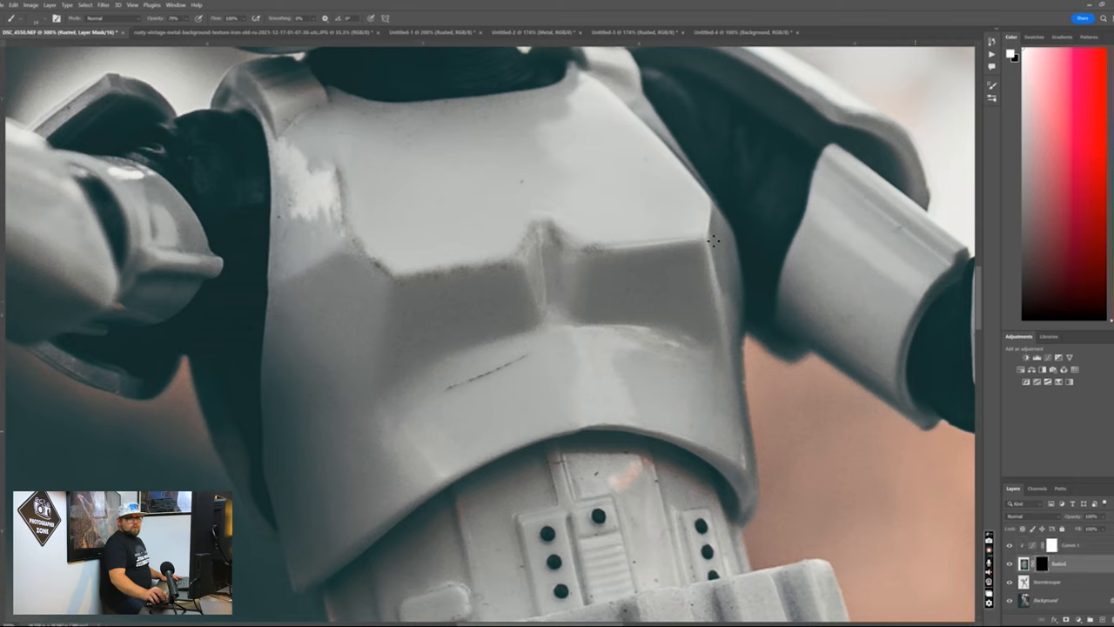
pyautogui.moveTo(626, 254)
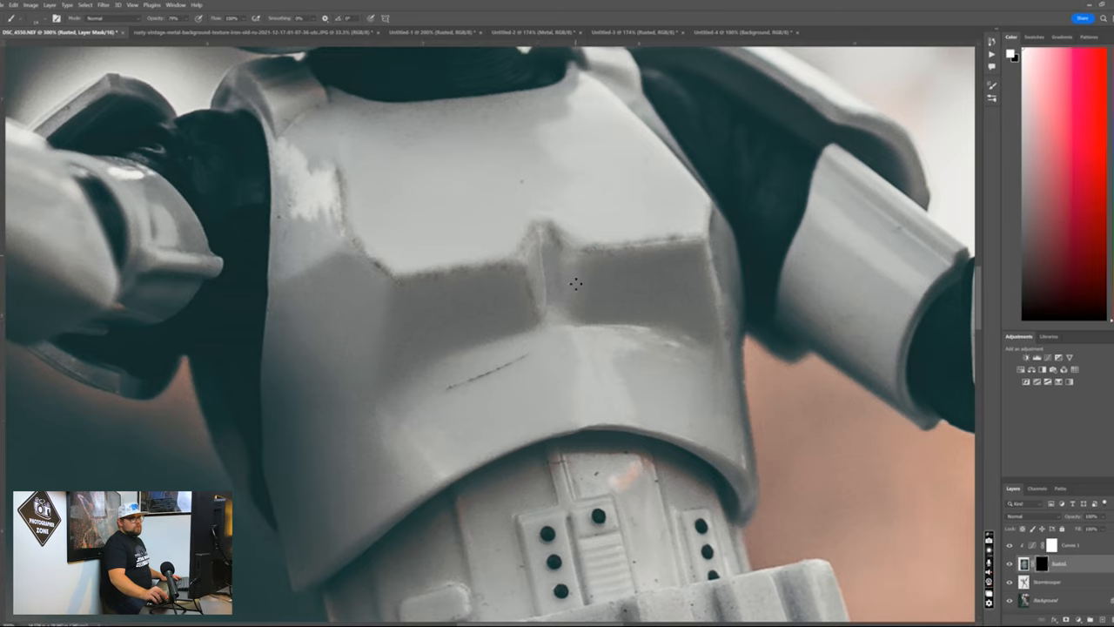
pyautogui.moveTo(574, 303)
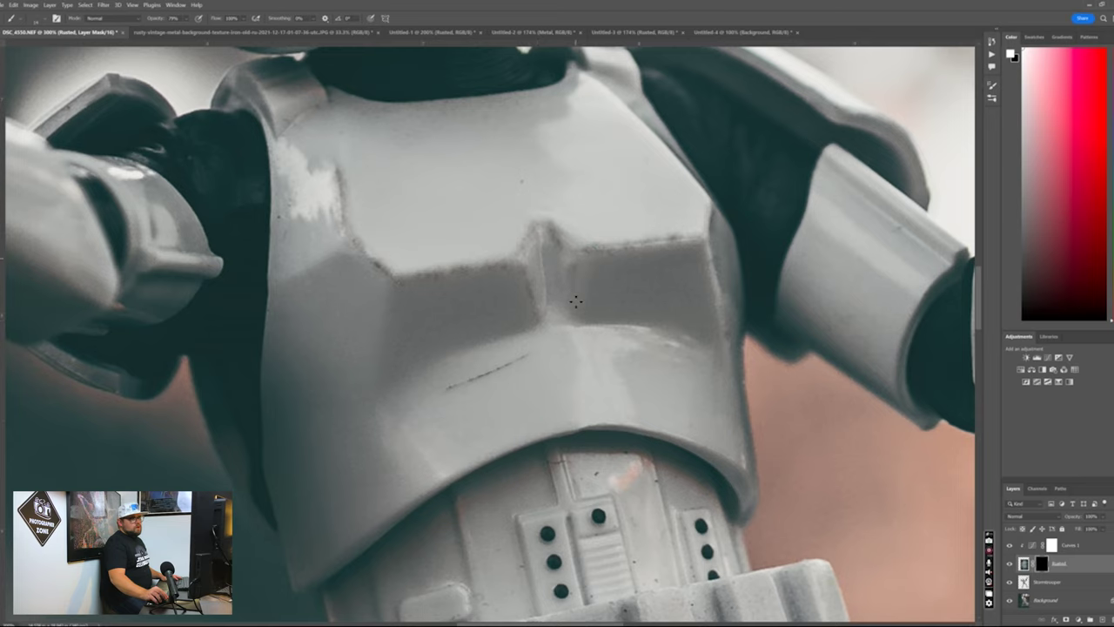
pyautogui.moveTo(345, 167)
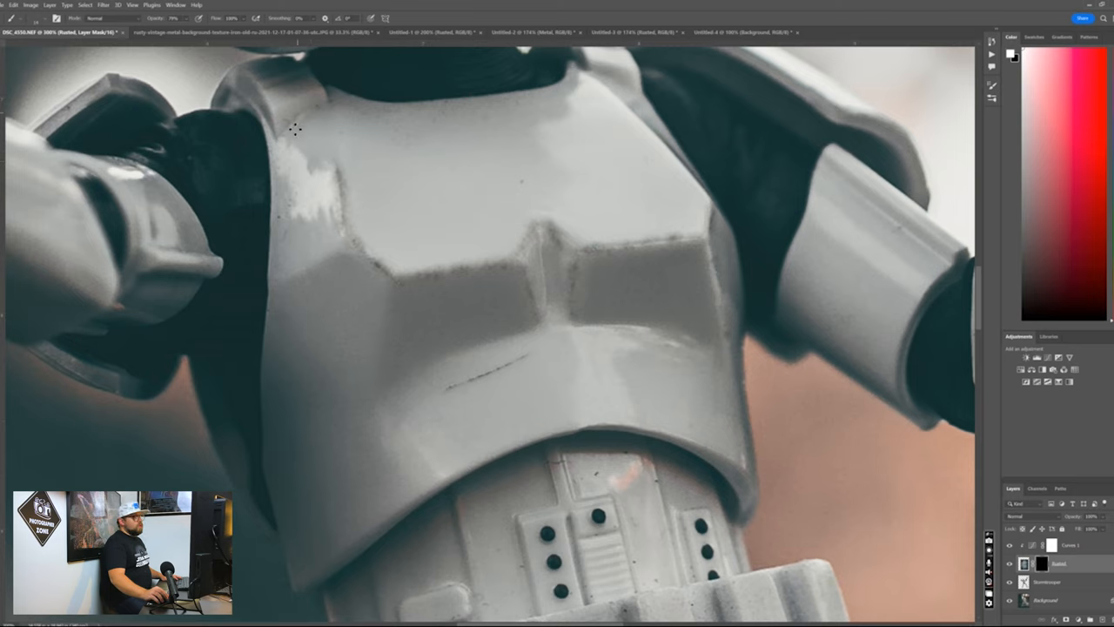
pyautogui.moveTo(293, 133)
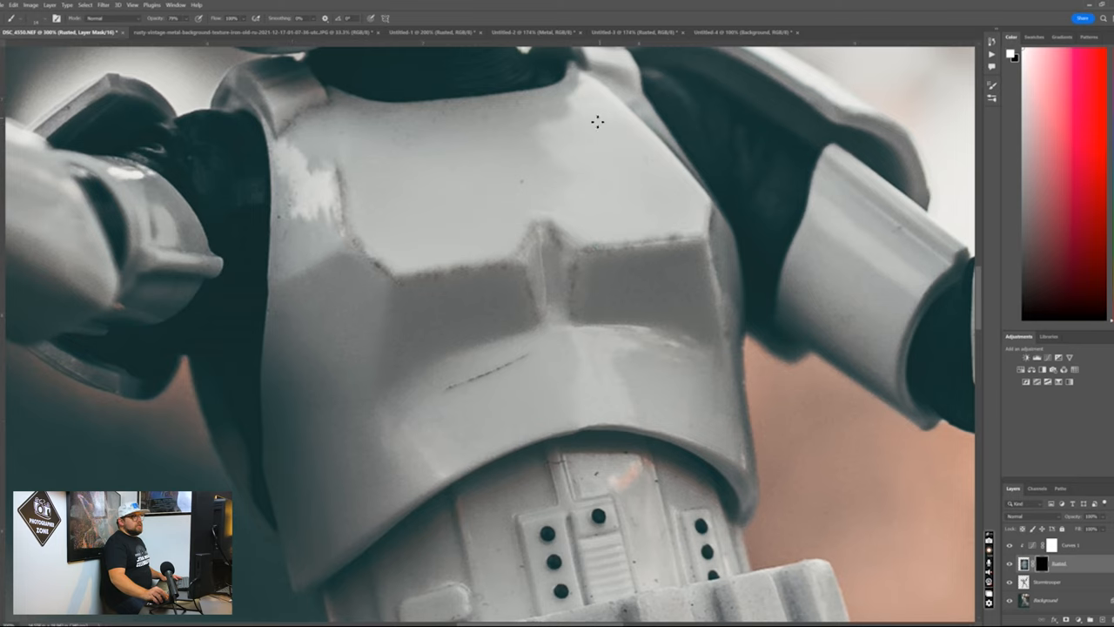
pyautogui.moveTo(602, 226)
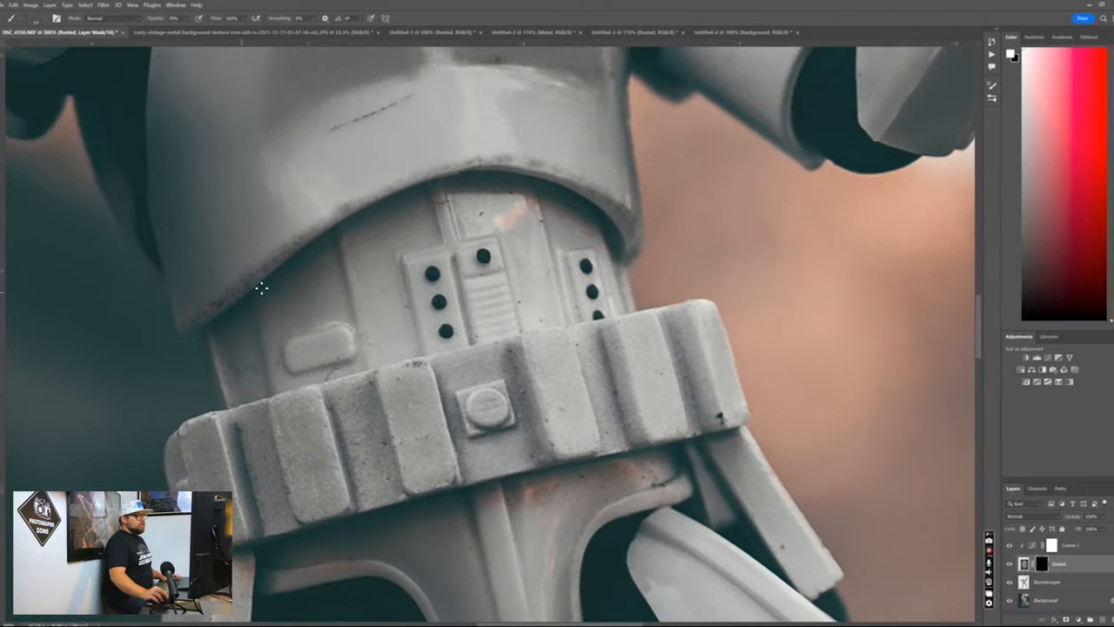
pyautogui.moveTo(216, 322)
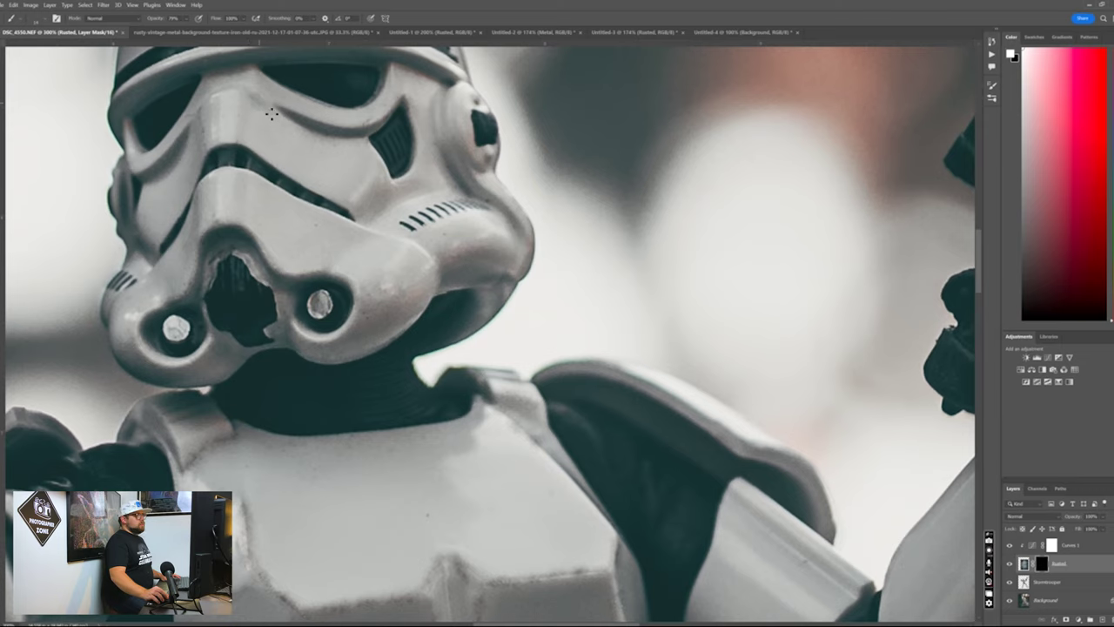
pyautogui.moveTo(349, 150)
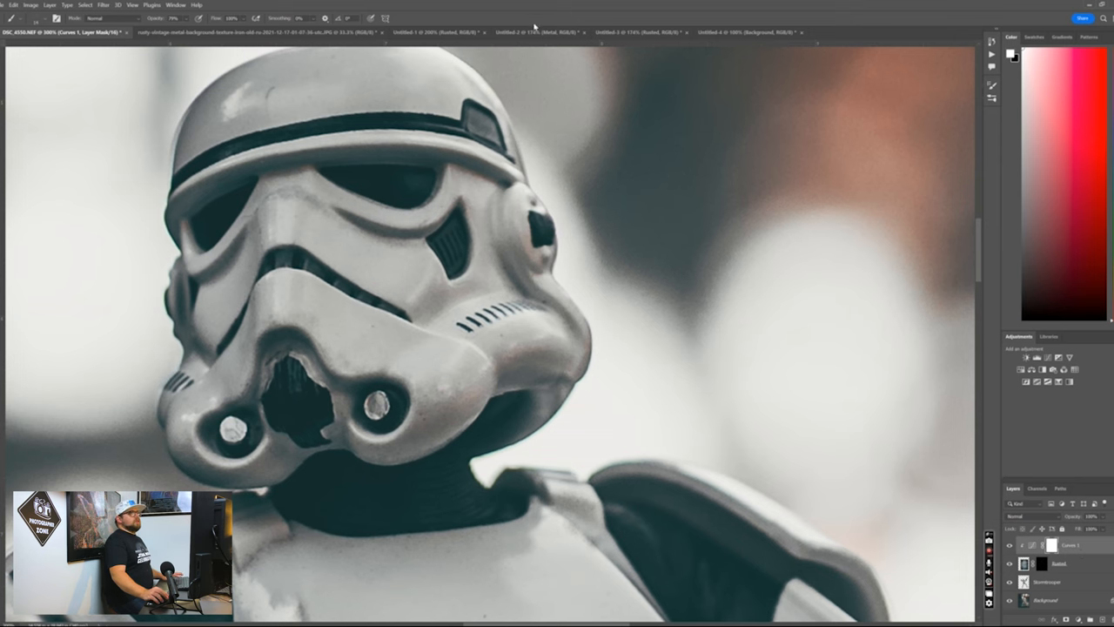
# Paste the metal texture into the trooper photo despite the profile mismatch and scale it up over the figure
pyautogui.click(518, 31)
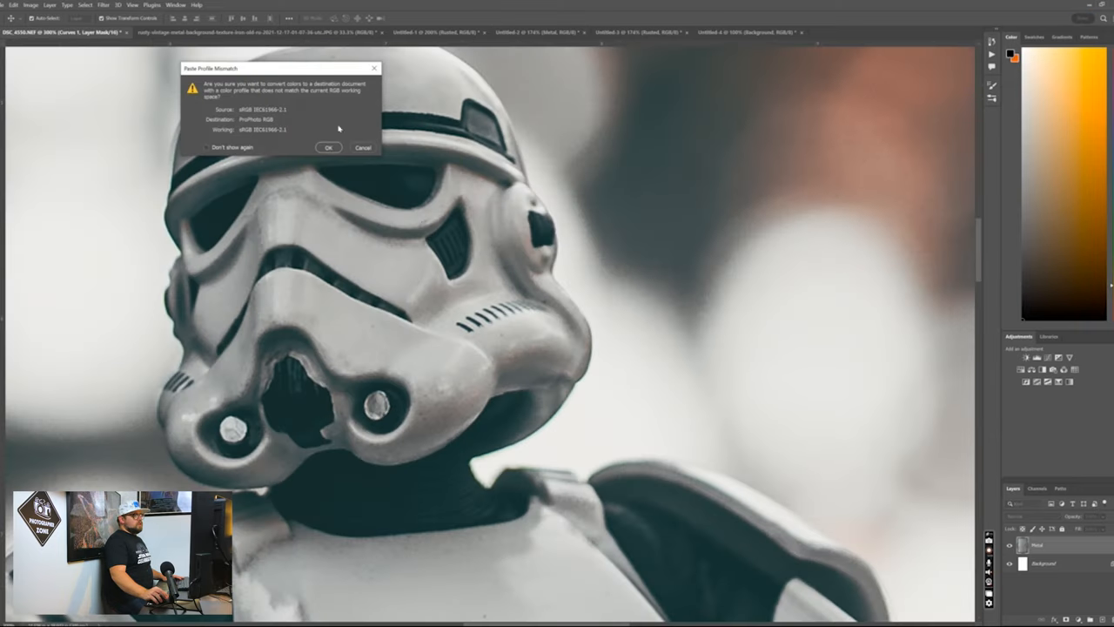
pyautogui.click(329, 146)
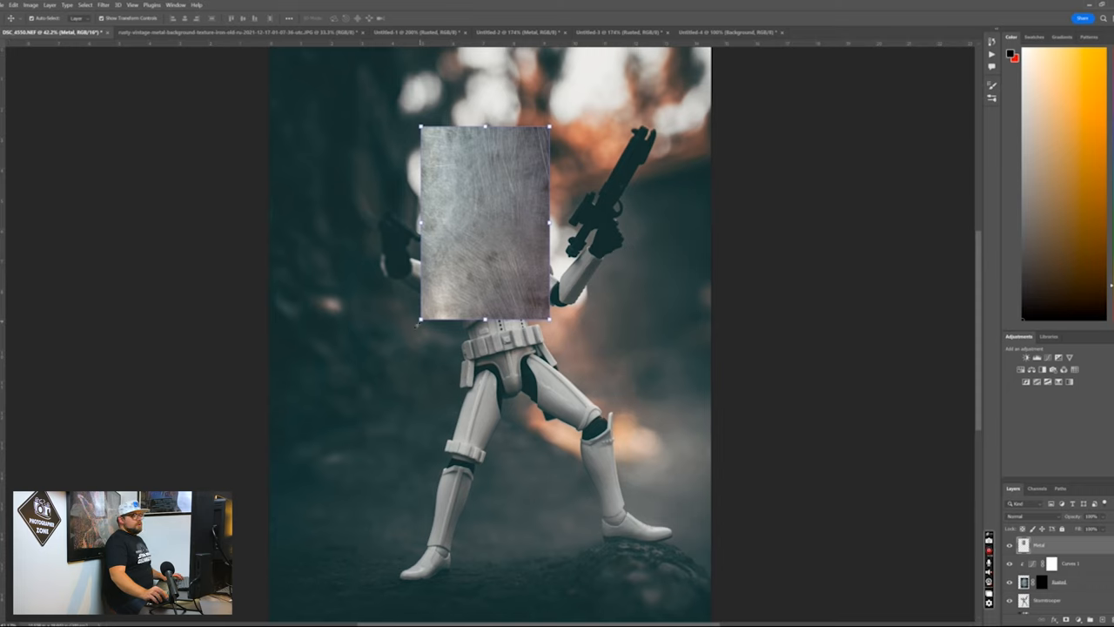
pyautogui.moveTo(550, 320); pyautogui.dragTo(606, 557)
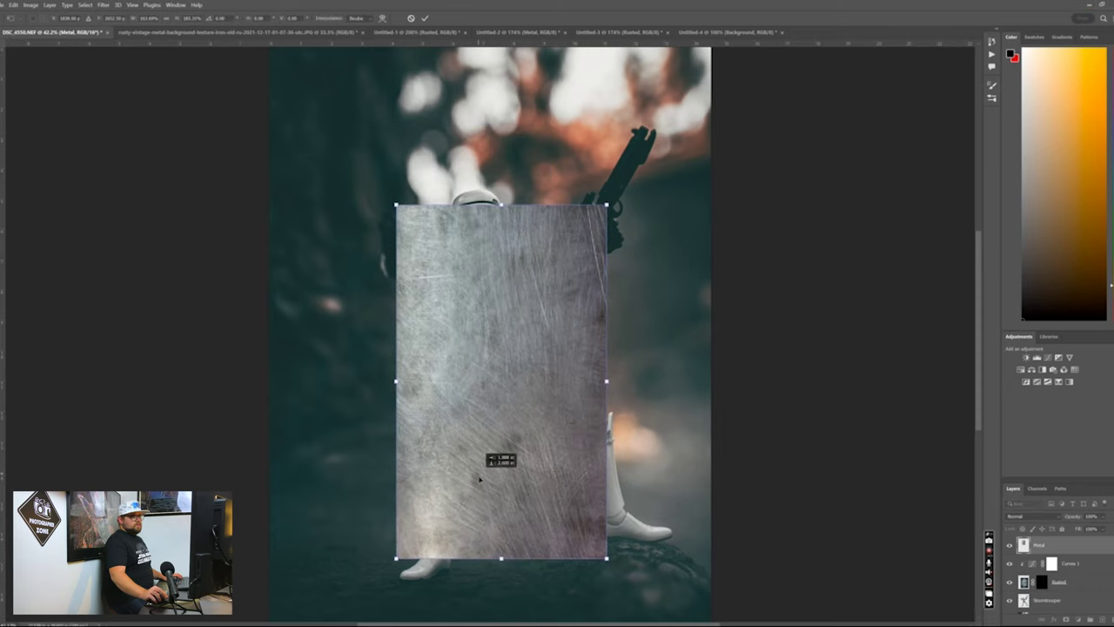
pyautogui.moveTo(502, 383); pyautogui.dragTo(525, 404)
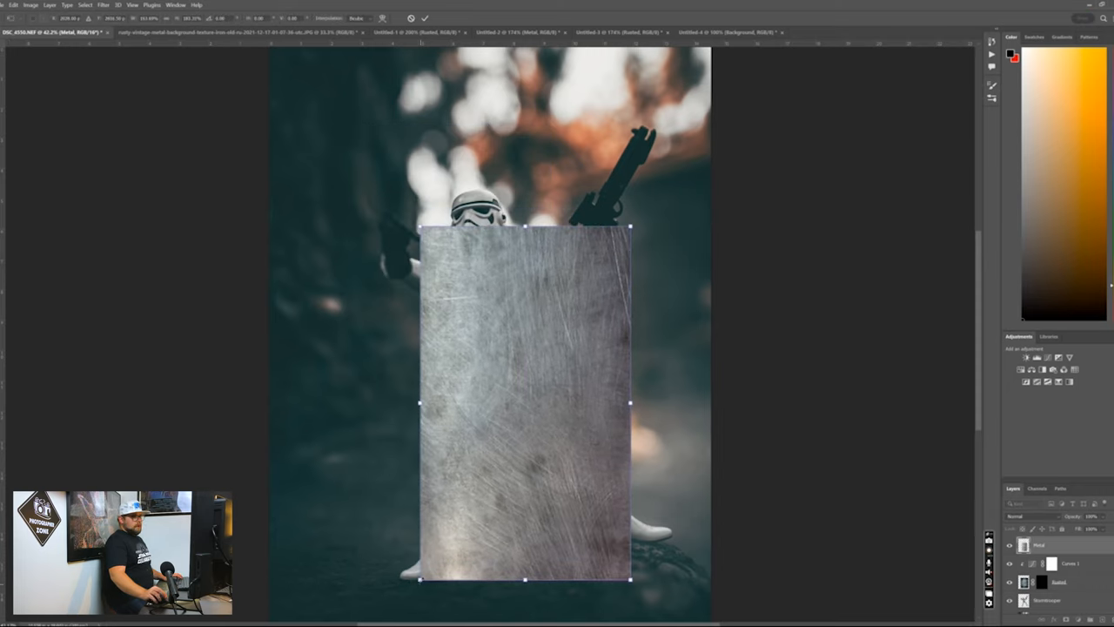
pyautogui.moveTo(525, 402); pyautogui.dragTo(519, 452)
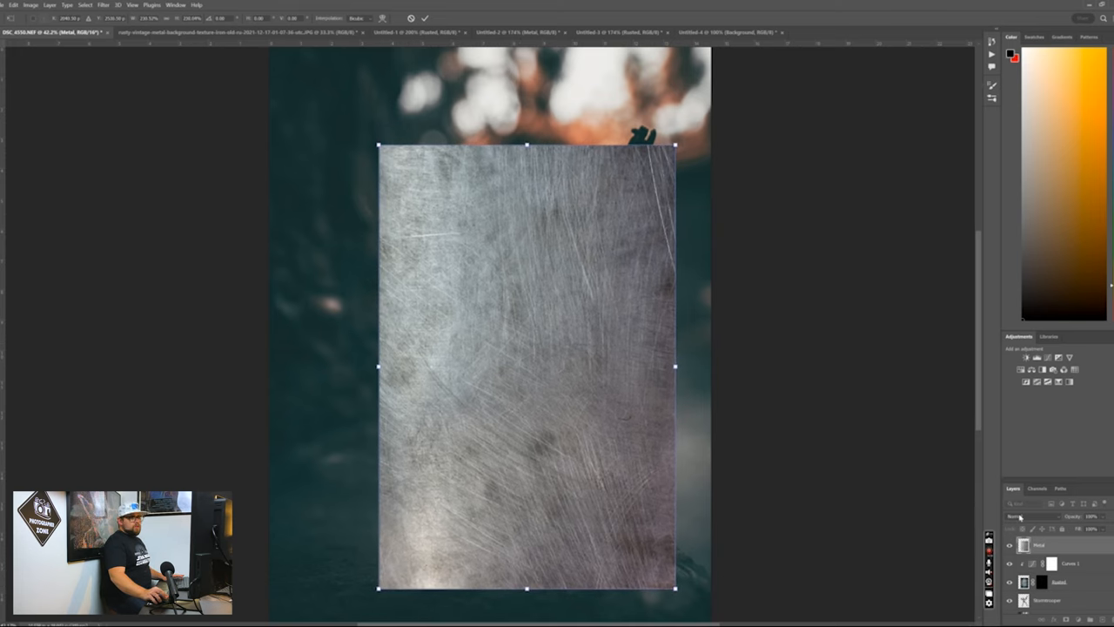
# Set the texture layer's blend mode to merge it into the photo, then hide it with a black layer mask
pyautogui.click(1027, 515)
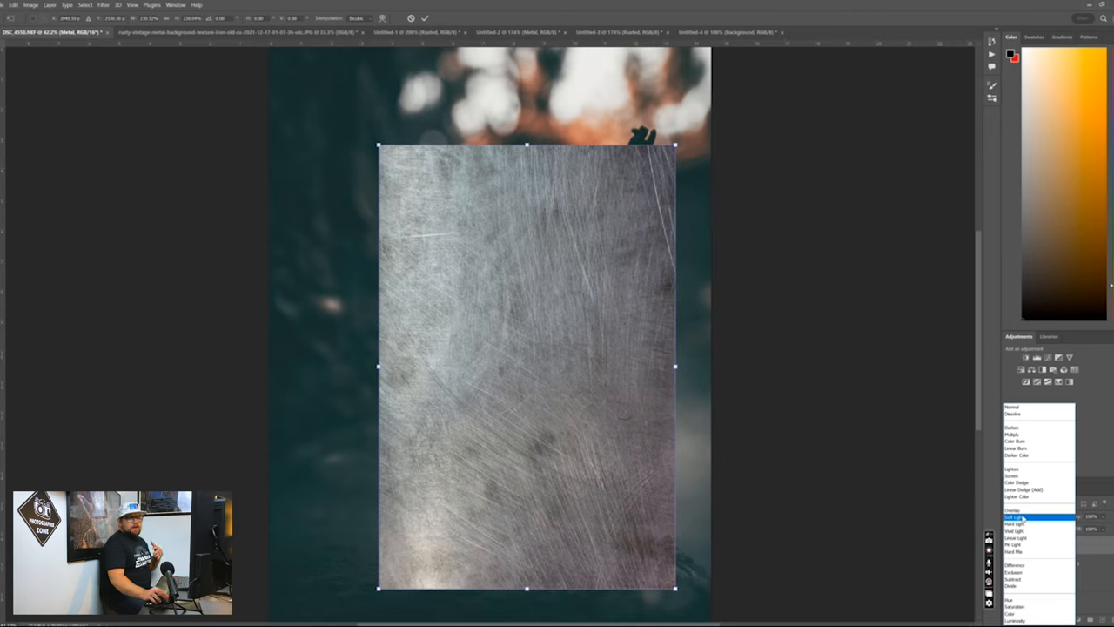
pyautogui.click(1016, 428)
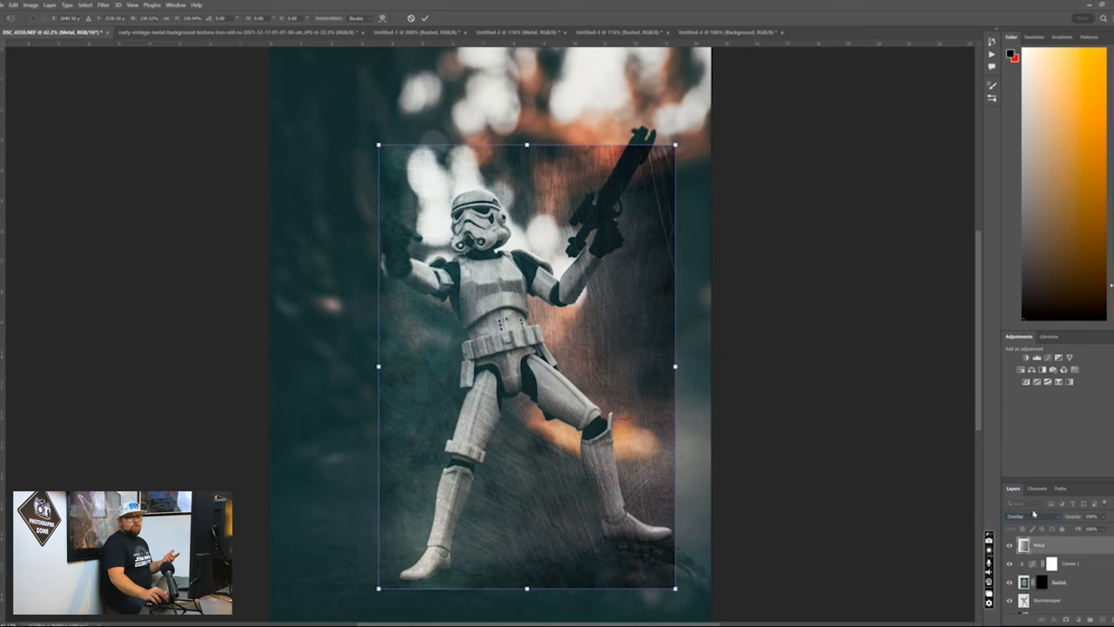
pyautogui.moveTo(526, 365); pyautogui.dragTo(512, 365)
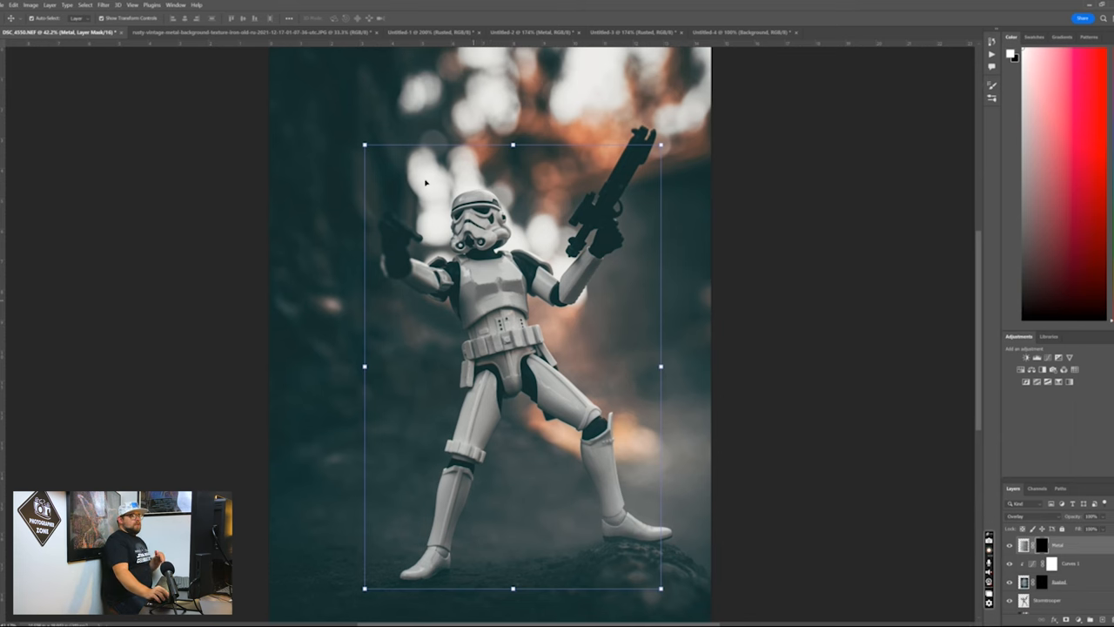
pyautogui.click(618, 31)
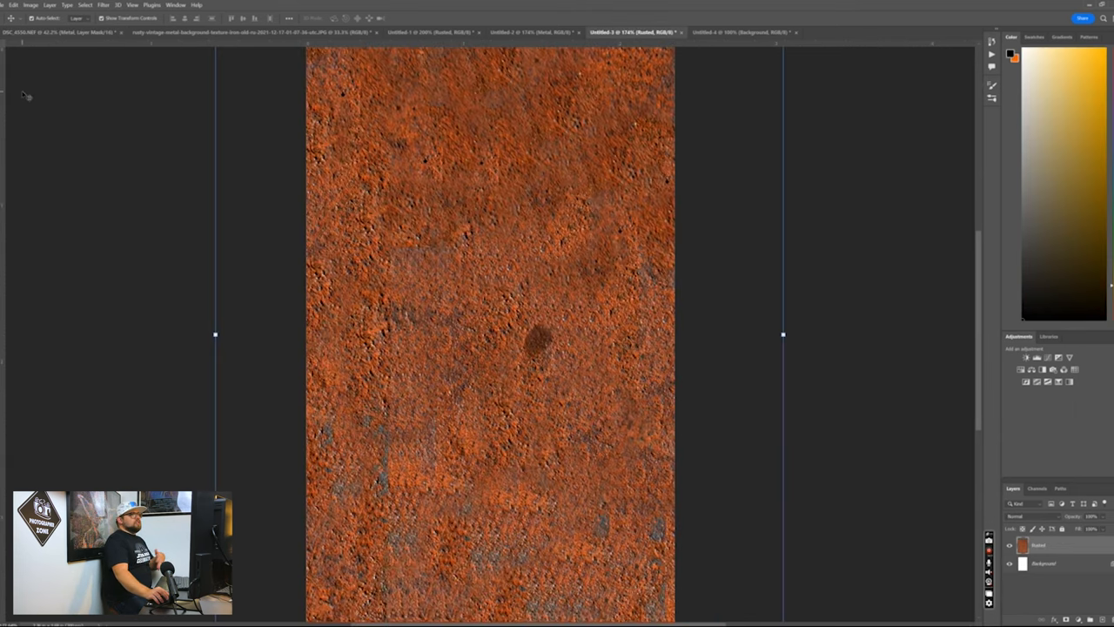
pyautogui.click(35, 31)
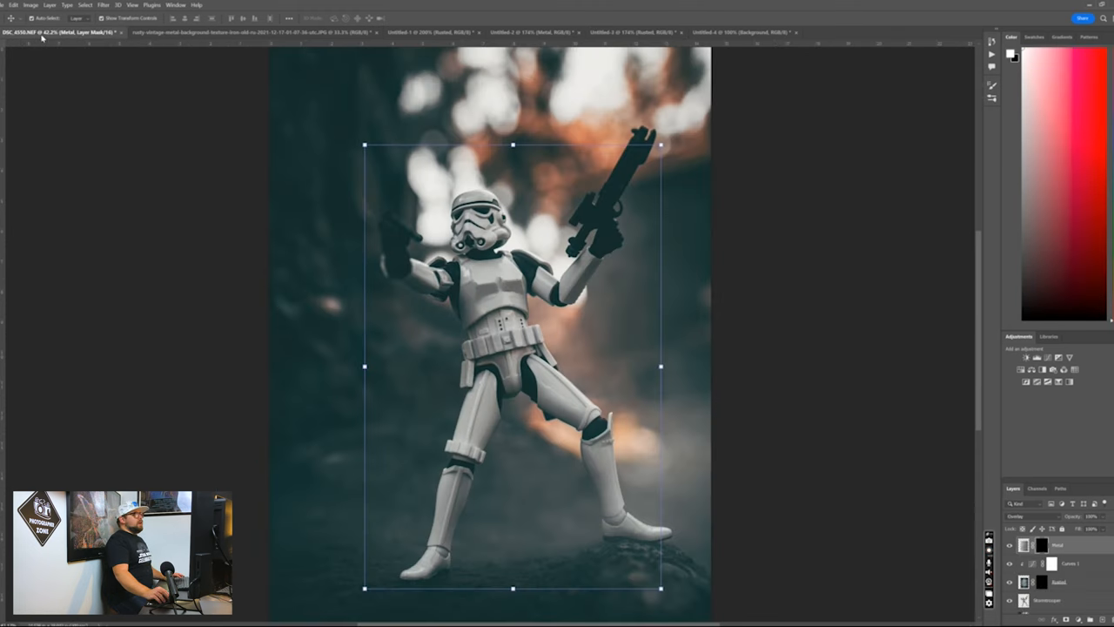